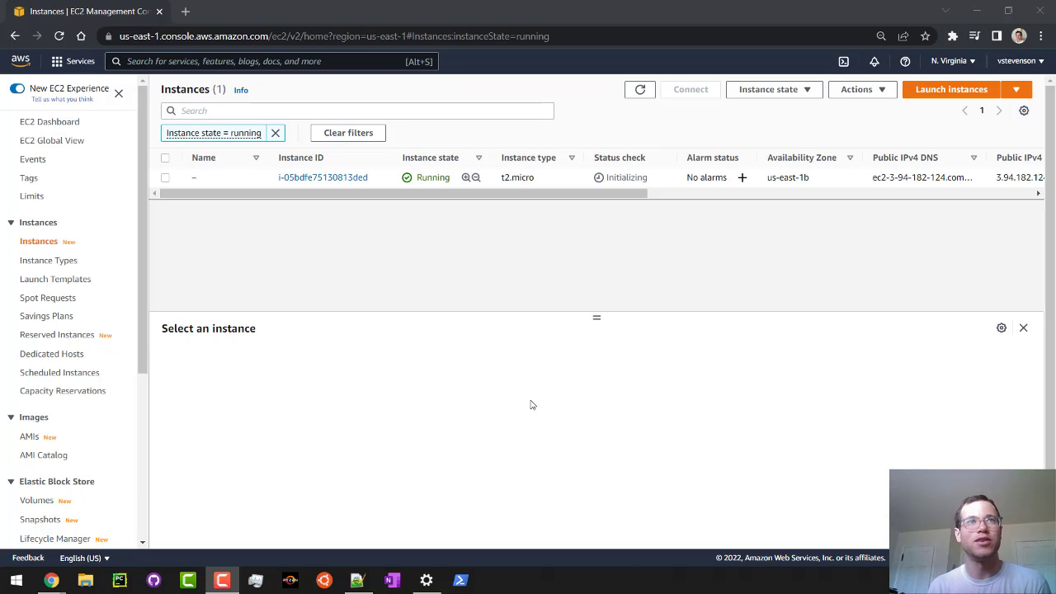
pyautogui.moveTo(498, 301)
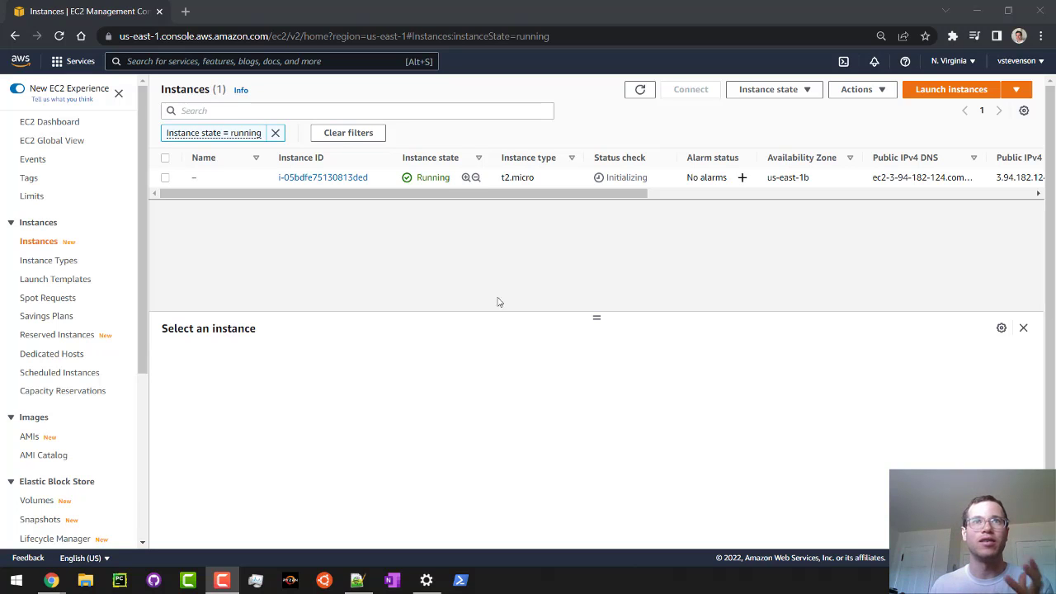
# Step: Open the running instance i-05bdfe75130813ded and show its Connect to instance page
pyautogui.click(324, 176)
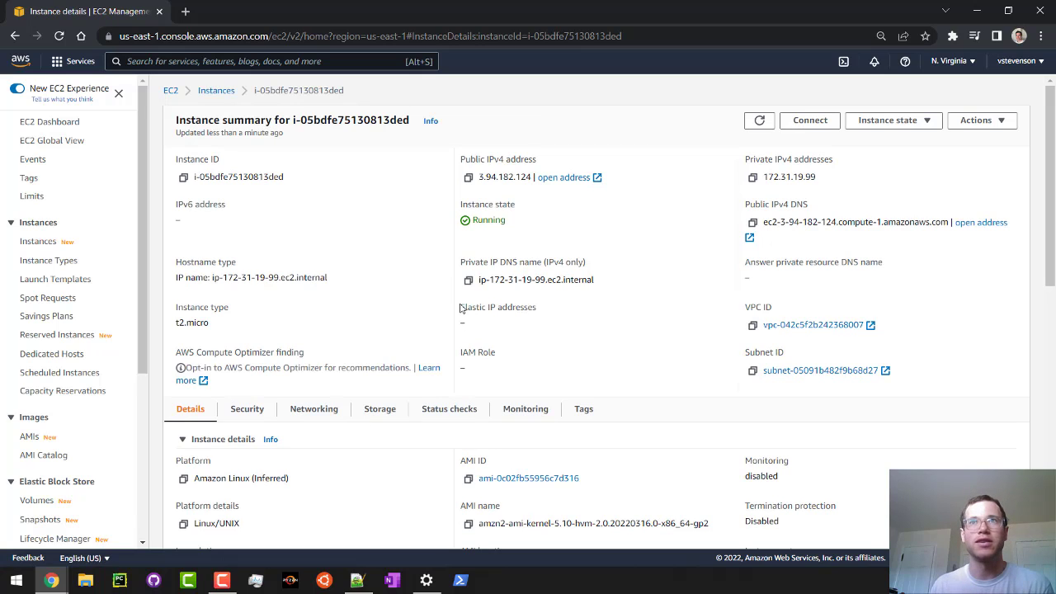
pyautogui.click(808, 119)
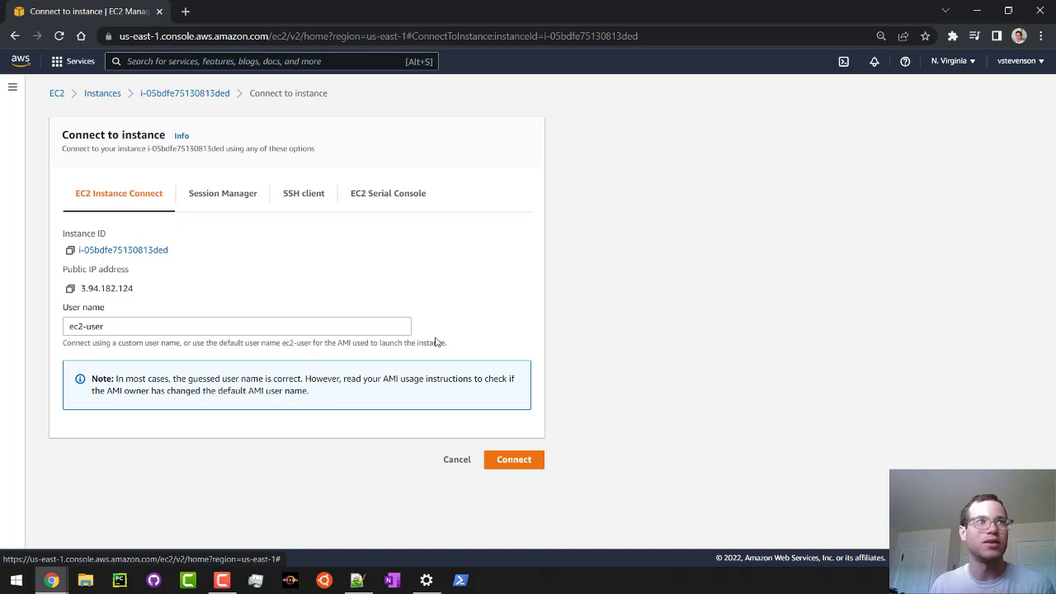
# Step: Start an Instance Connect terminal, run 'sudo su', and enter 'yum list installed'
pyautogui.click(514, 459)
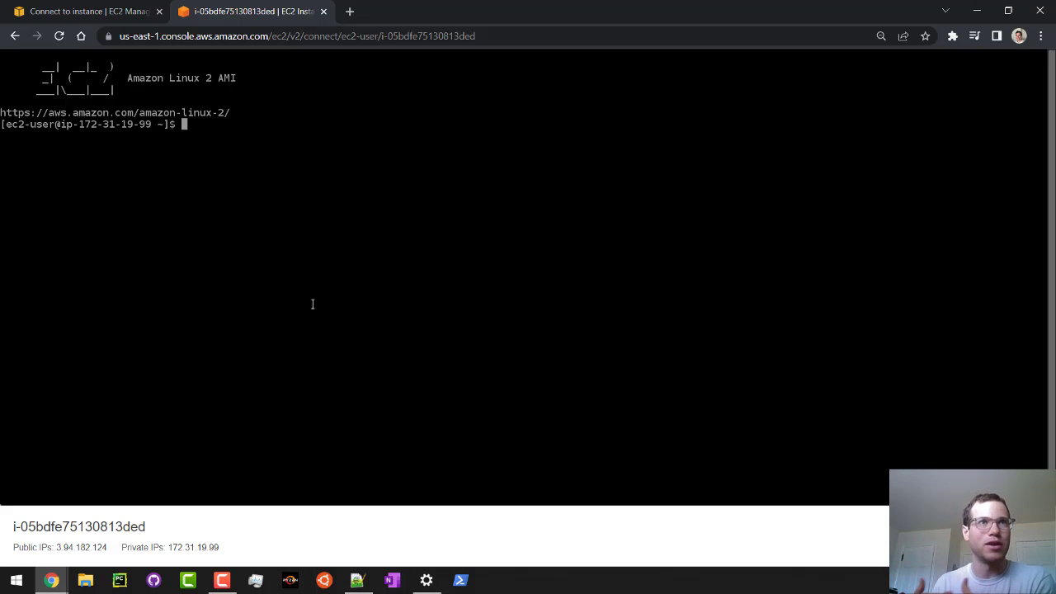
pyautogui.moveTo(298, 273)
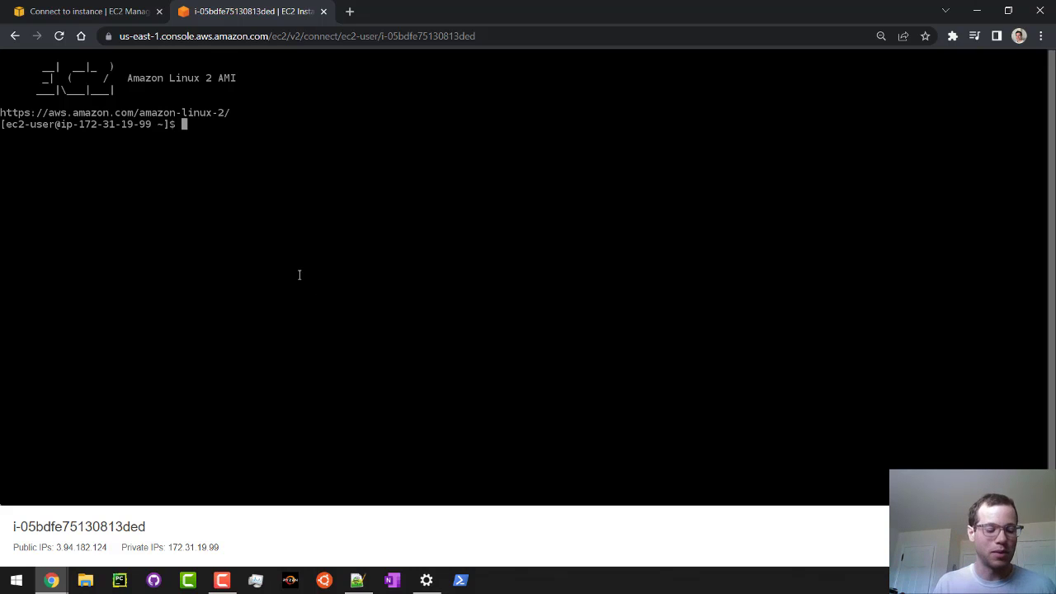
pyautogui.write('sudo su')
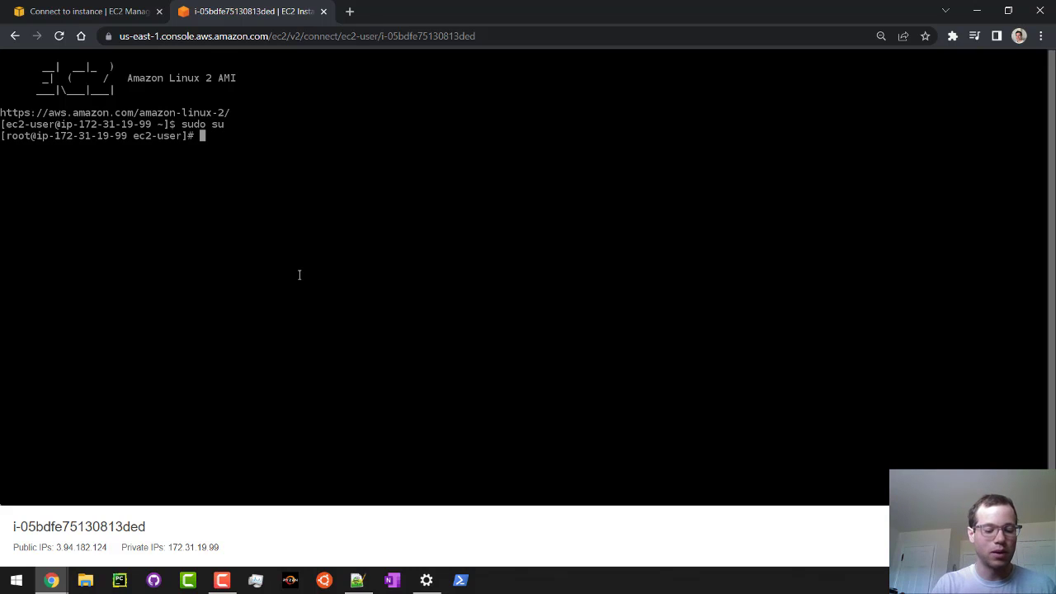
pyautogui.write('yum list')
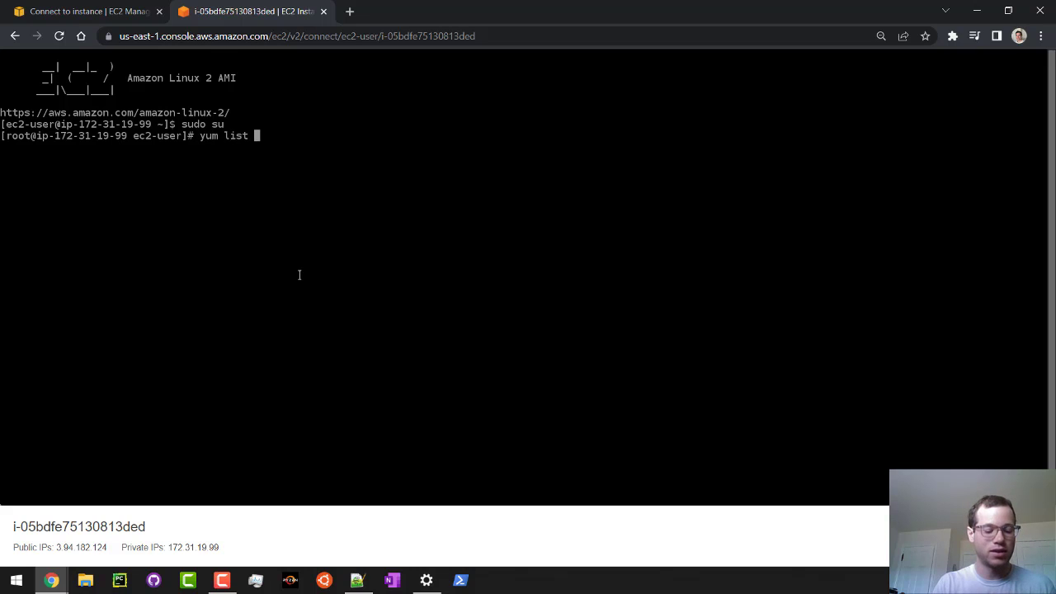
pyautogui.write('installed')
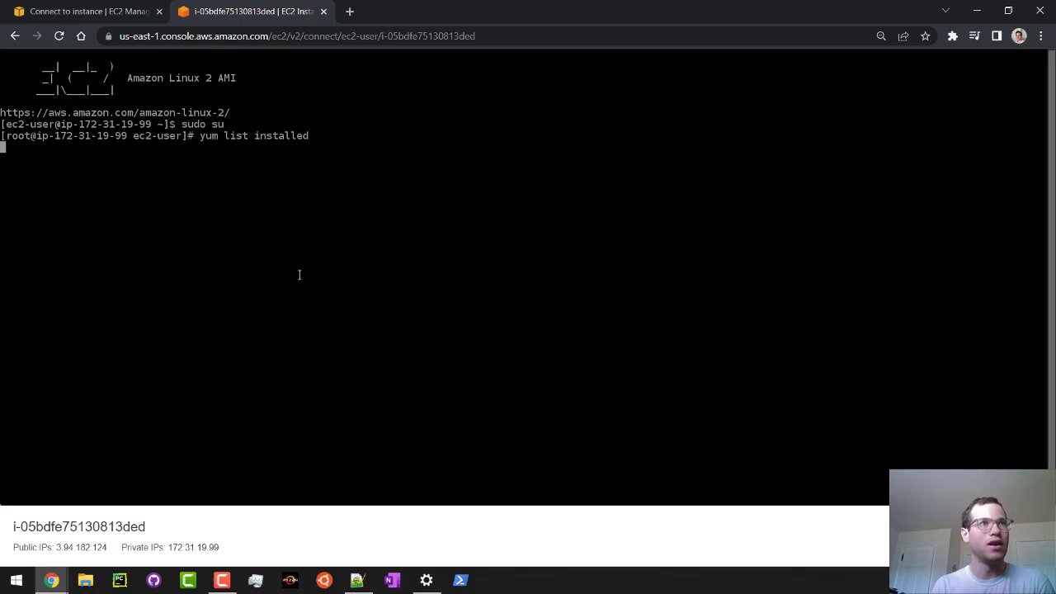
# Step: Run 'yum list installed', then filter it with 'grep httpd' (nothing found) and 'grep p'
pyautogui.press('Enter')
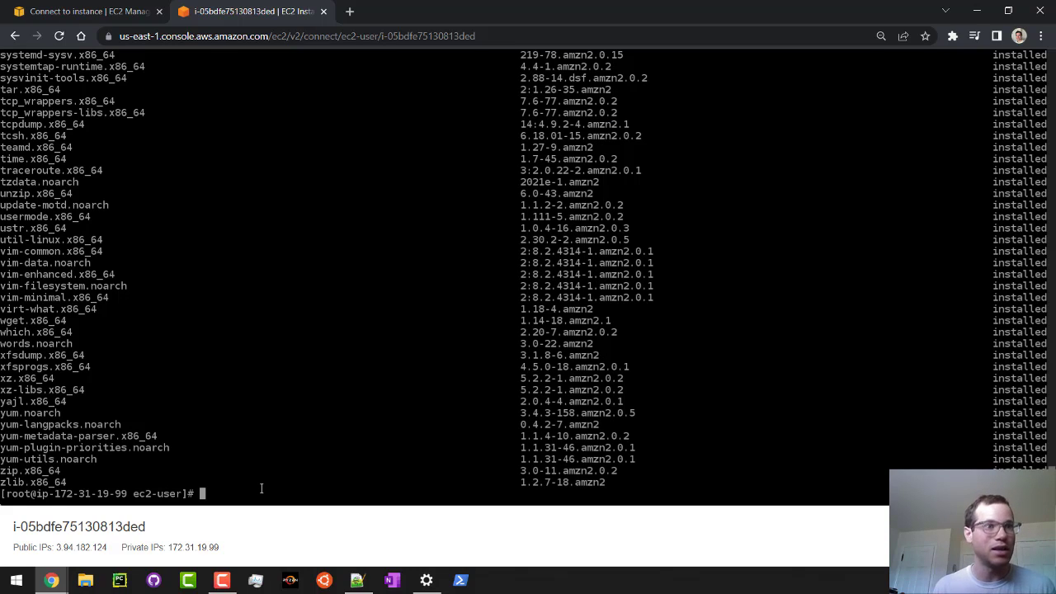
pyautogui.write('yum list installed')
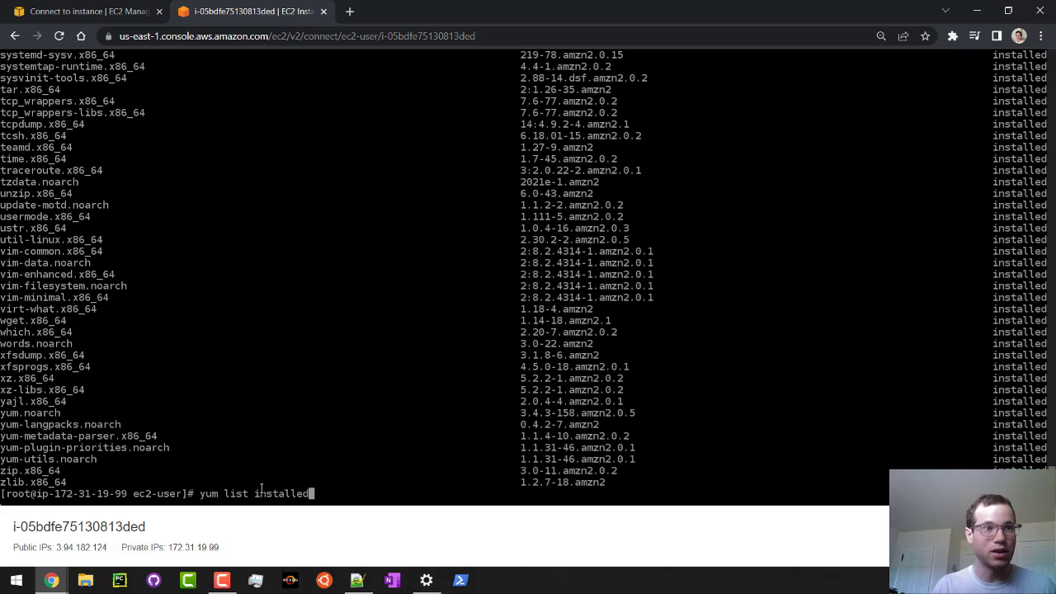
pyautogui.write('| g')
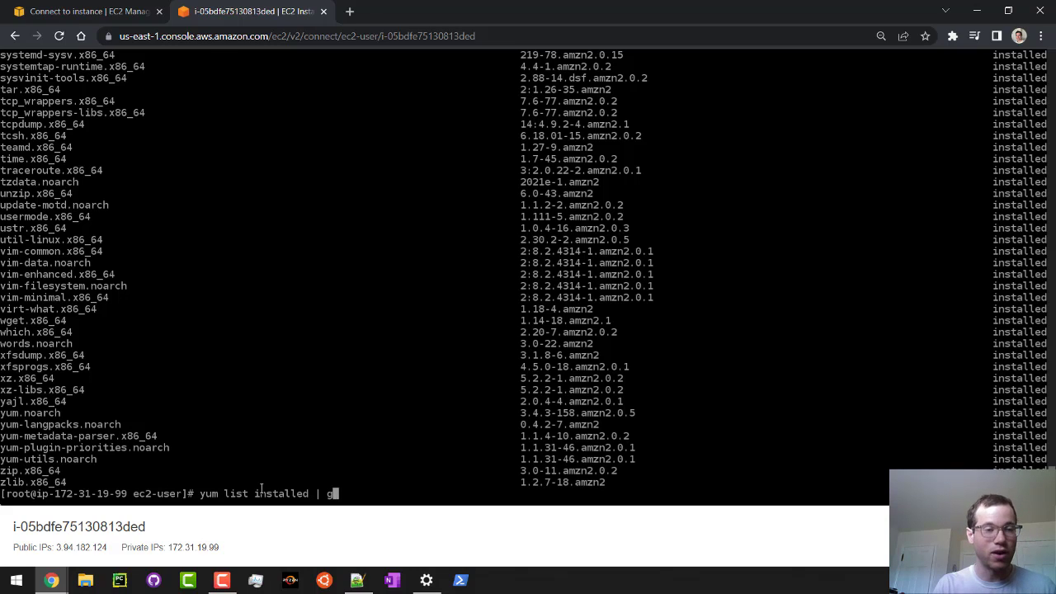
pyautogui.write('rep')
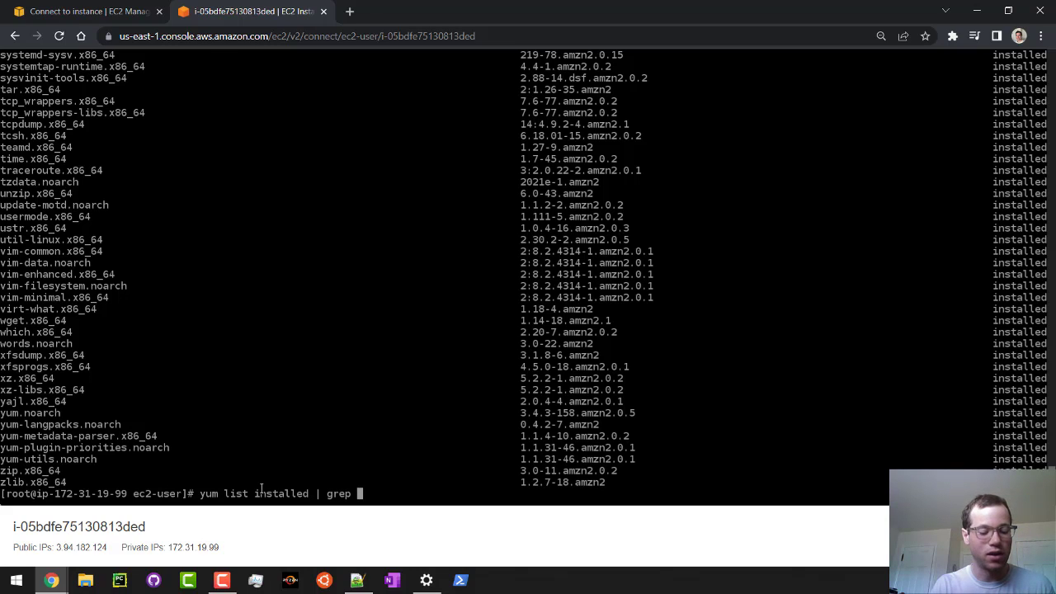
pyautogui.write('httpd')
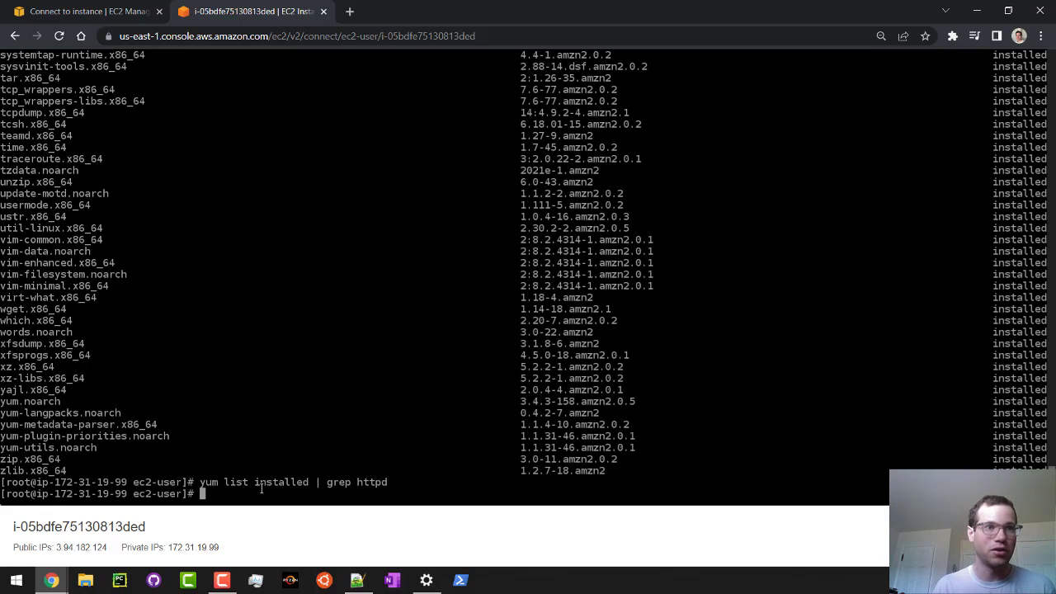
pyautogui.write('yum list installed | grep p')
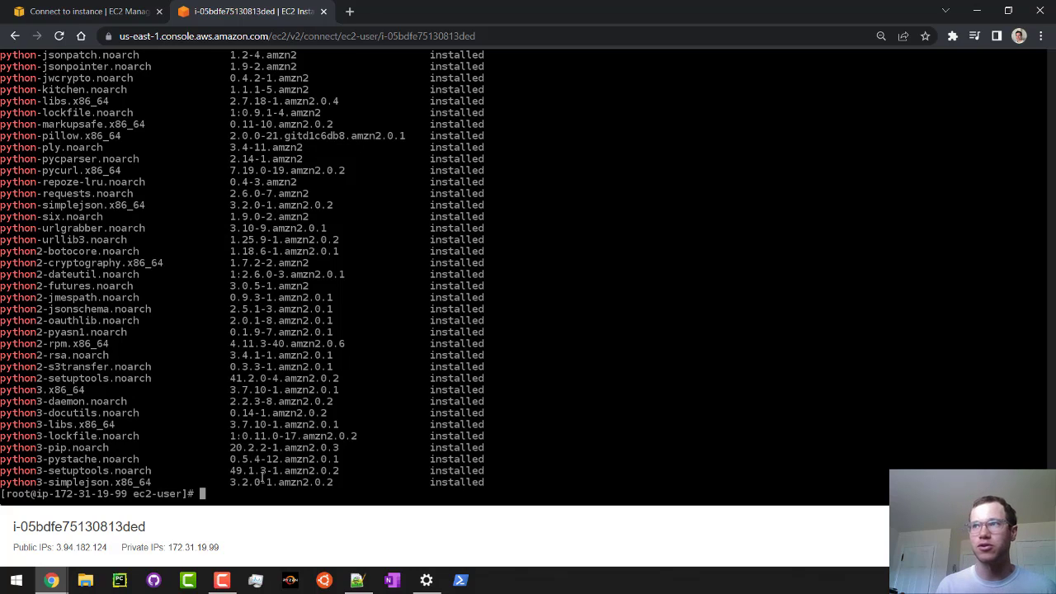
# Step: Install httpd with yum and verify it via 'yum list installed | grep httpd'
pyautogui.write('yum')
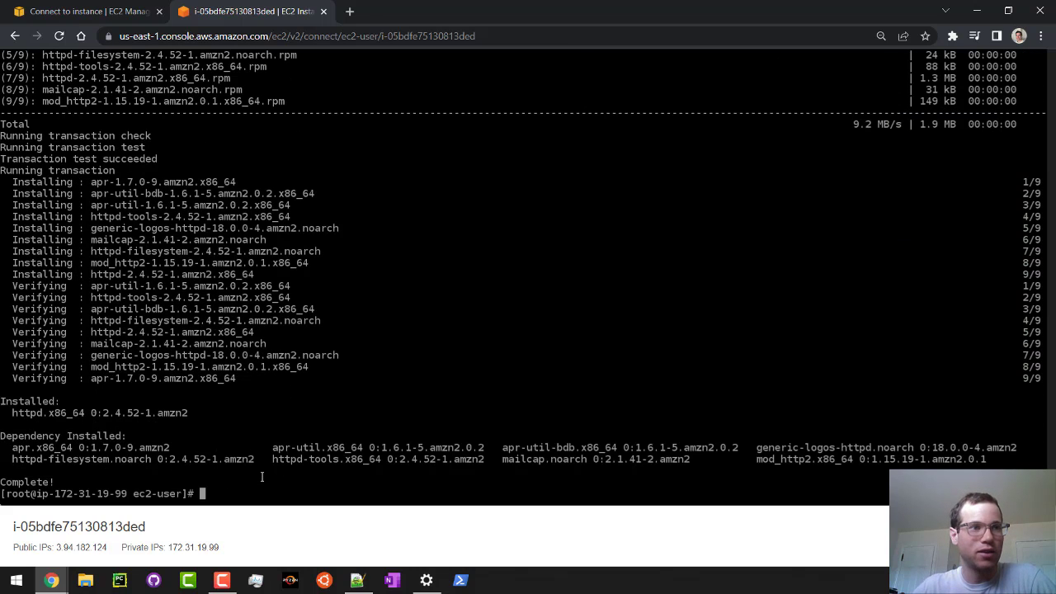
pyautogui.write('yum list installed | grep httpd')
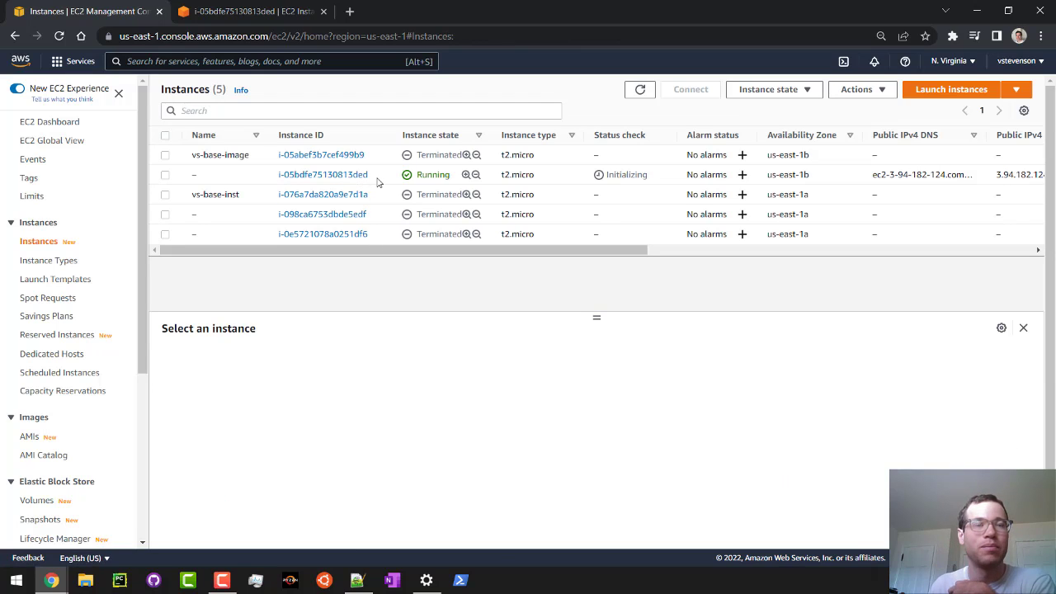
# Step: Start Create image from the running instance's context menu
pyautogui.rightClick(323, 175)
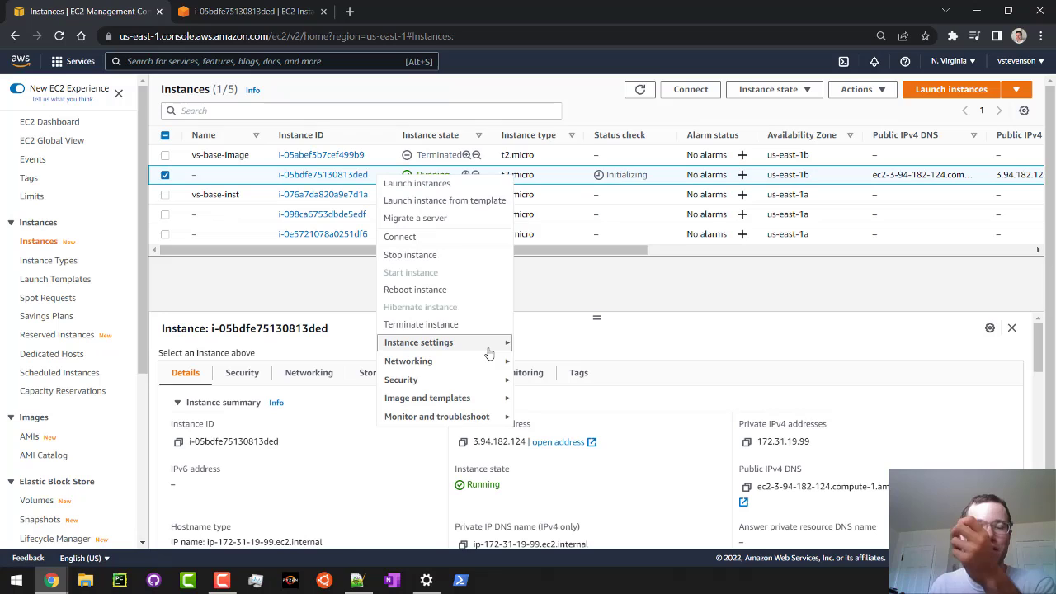
pyautogui.moveTo(401, 379)
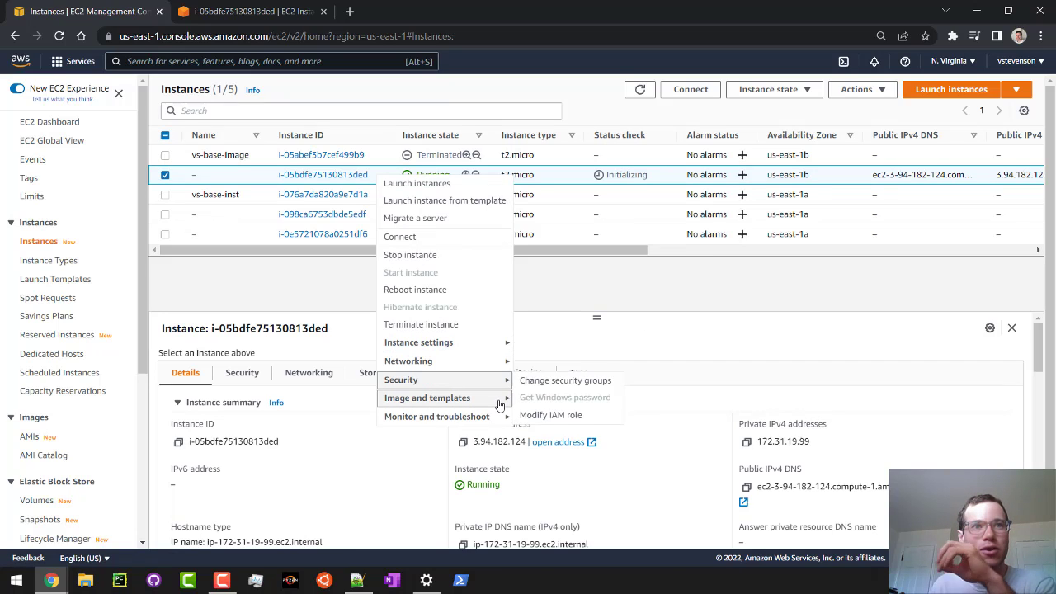
pyautogui.moveTo(428, 397)
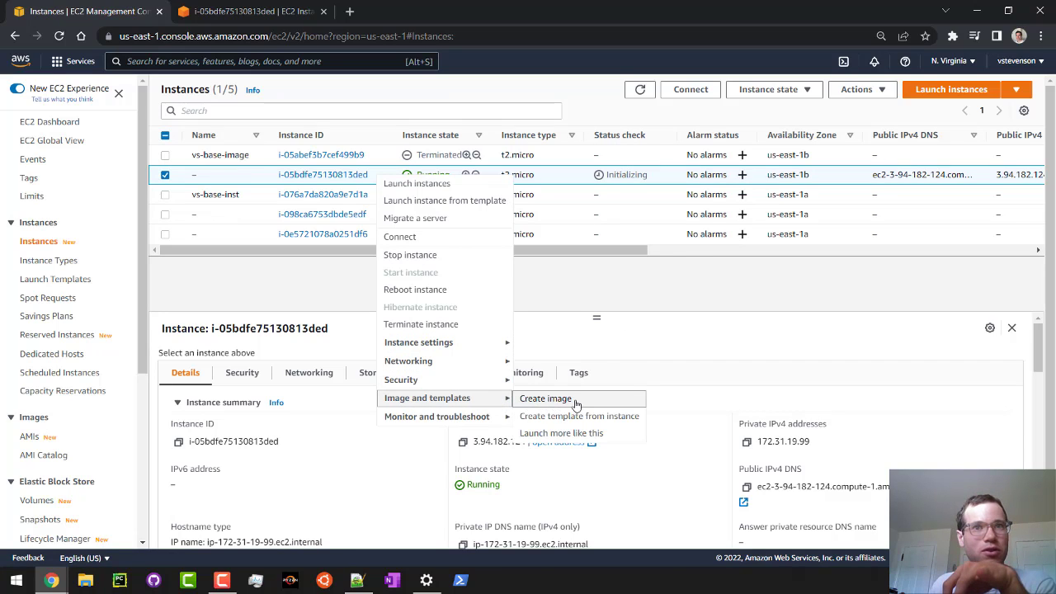
pyautogui.click(545, 398)
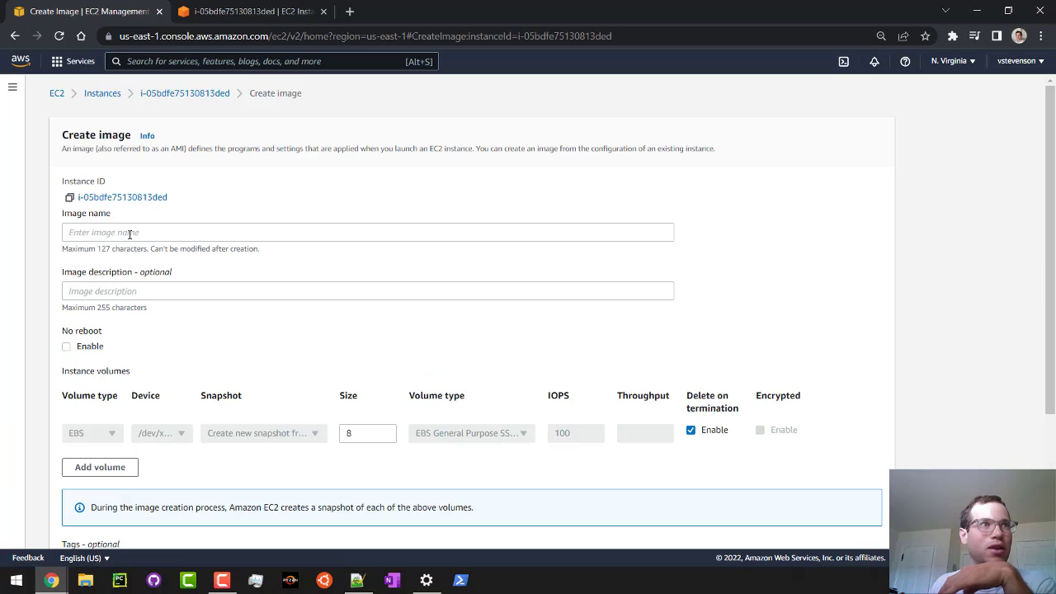
# Step: Create the image named 'vs-img-1' with a description noting installed HTTPD
pyautogui.click(367, 231)
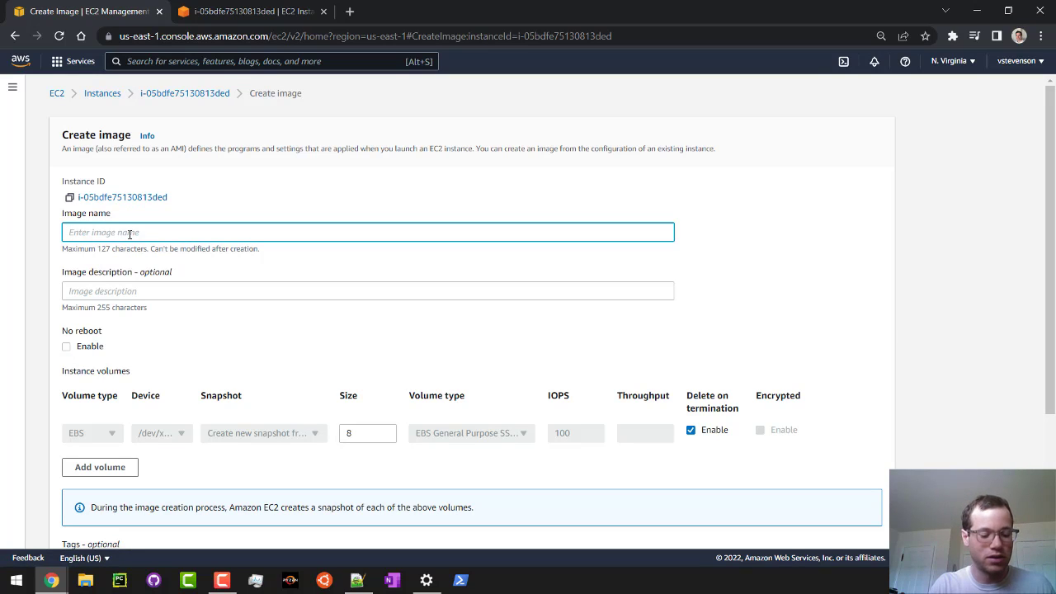
pyautogui.write('vs-img-1')
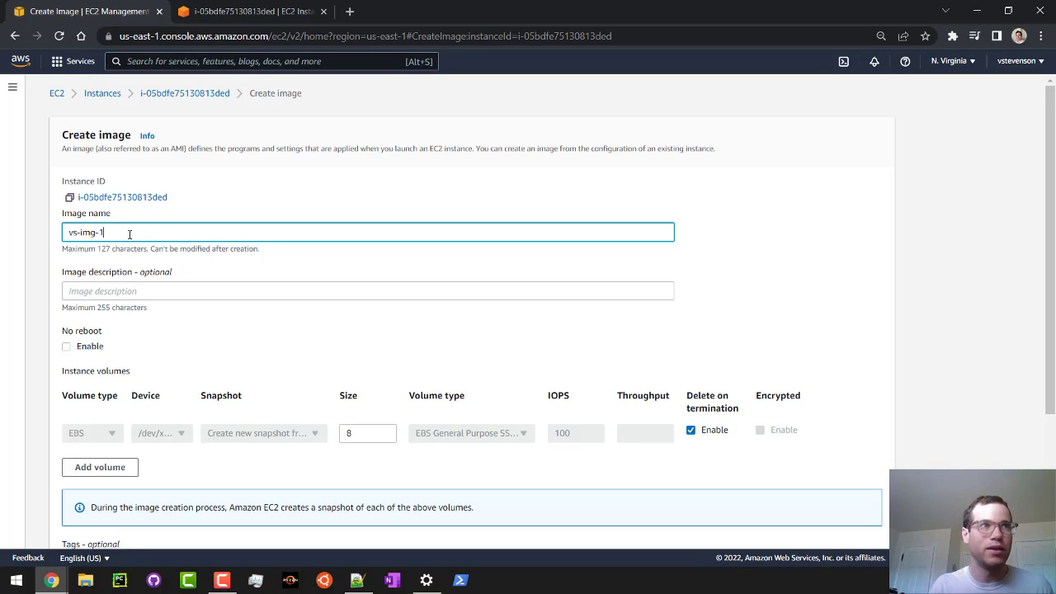
pyautogui.click(366, 290)
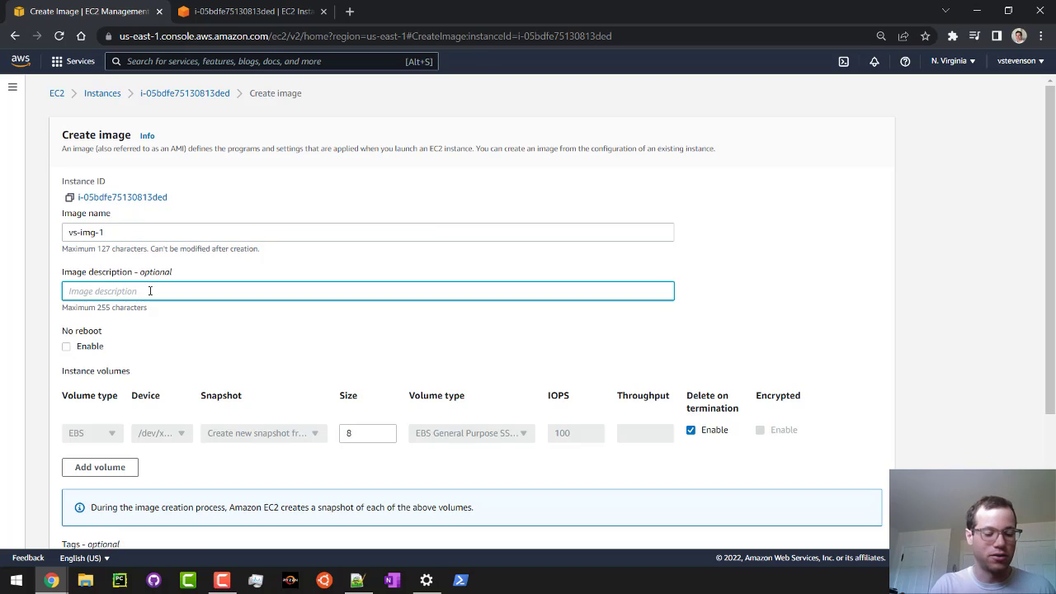
pyautogui.write('Running')
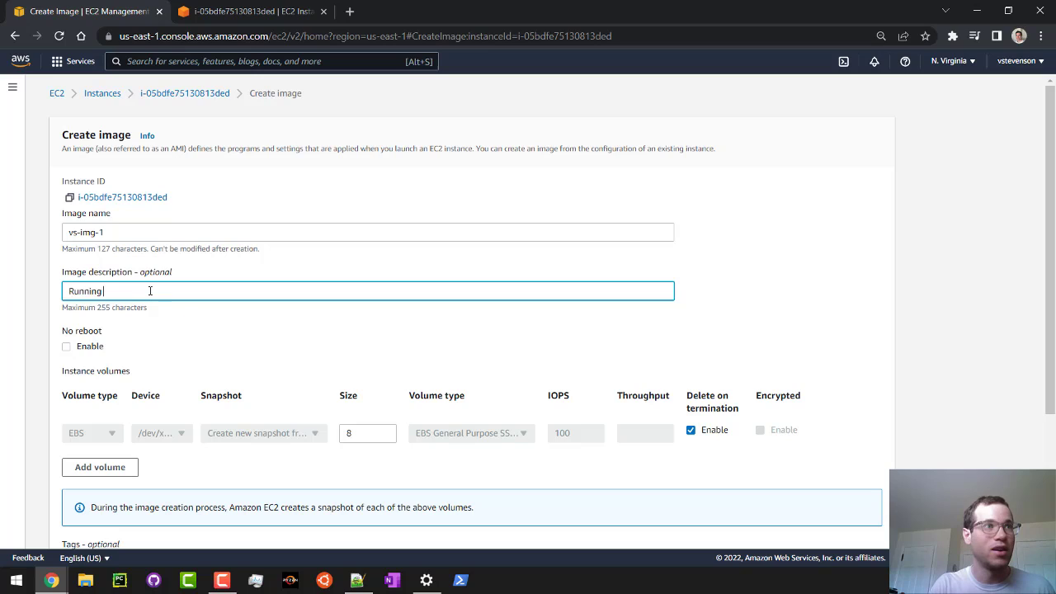
pyautogui.write('Installed HTTPD')
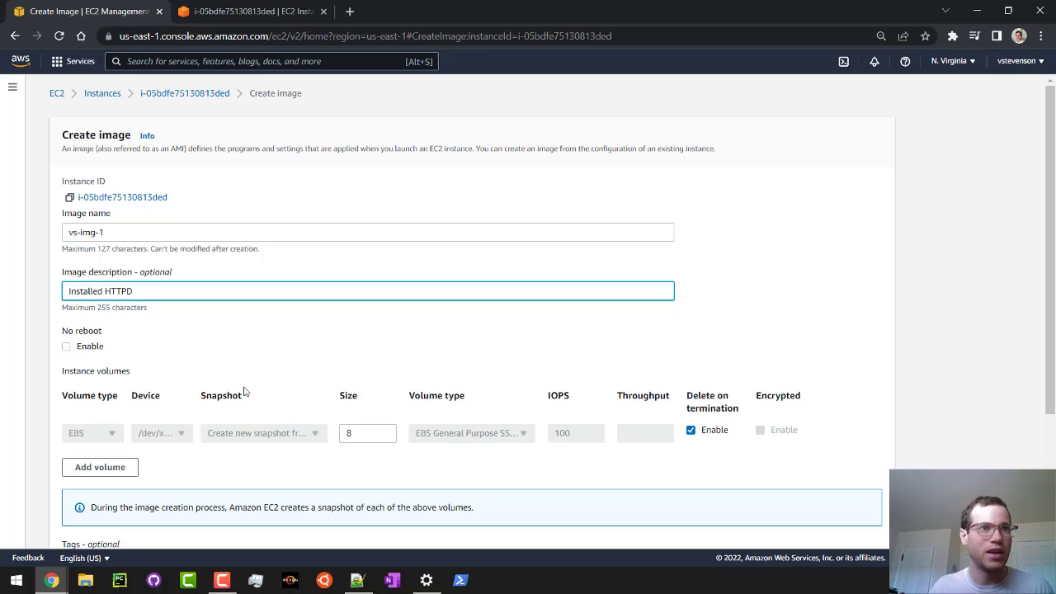
pyautogui.scroll(-3)
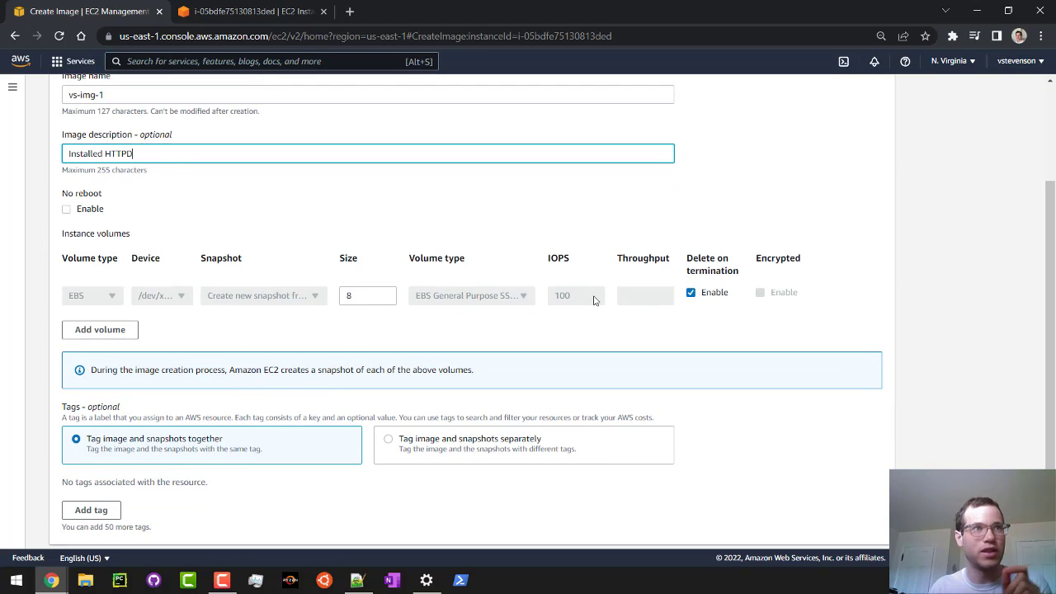
pyautogui.scroll(-3)
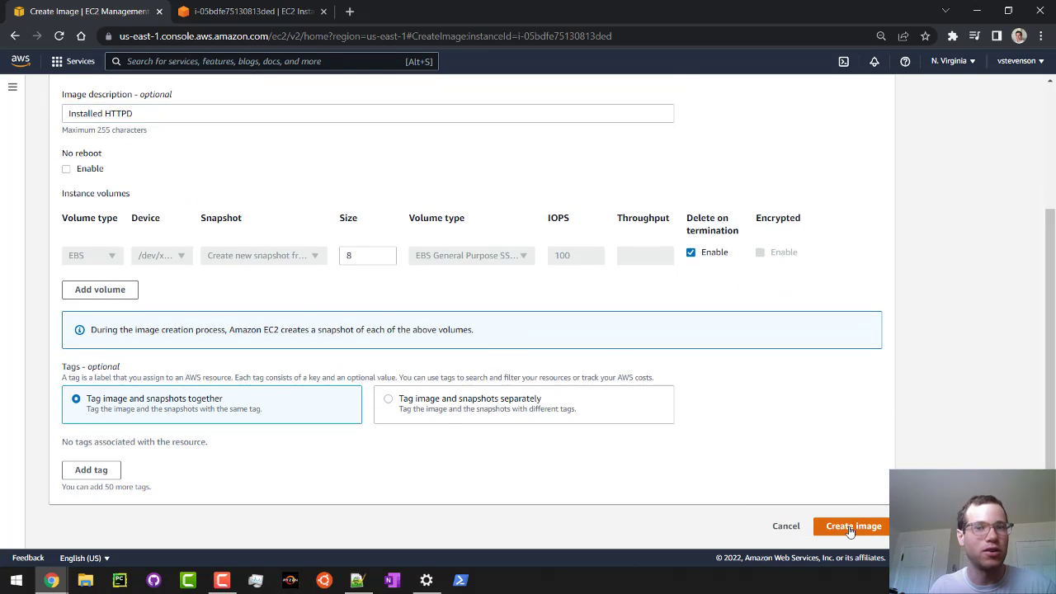
pyautogui.click(853, 525)
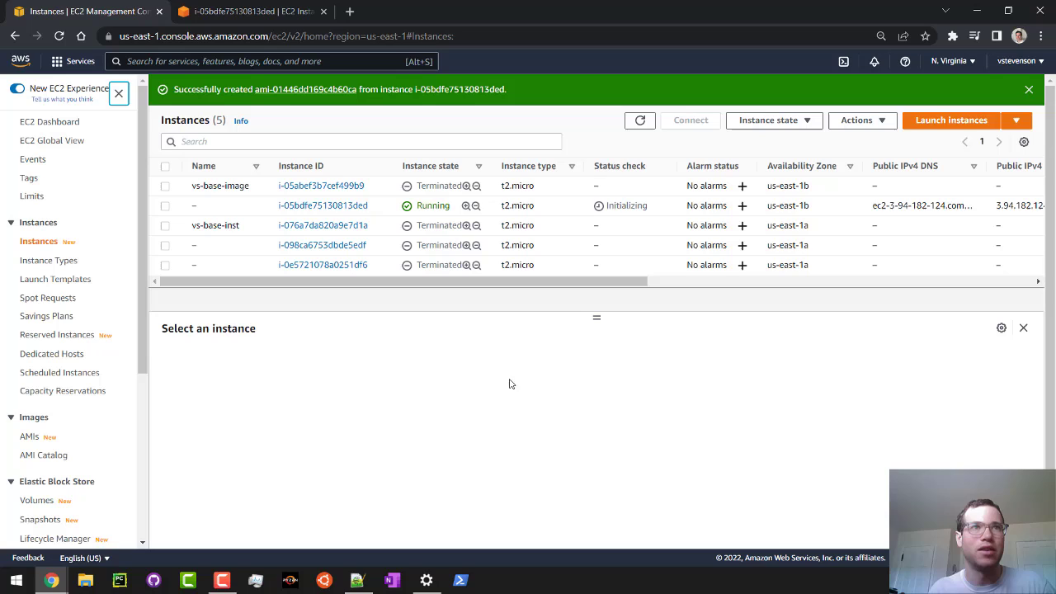
# Step: Show the list of owned AMIs, where vs-img-1 is still pending
pyautogui.click(29, 436)
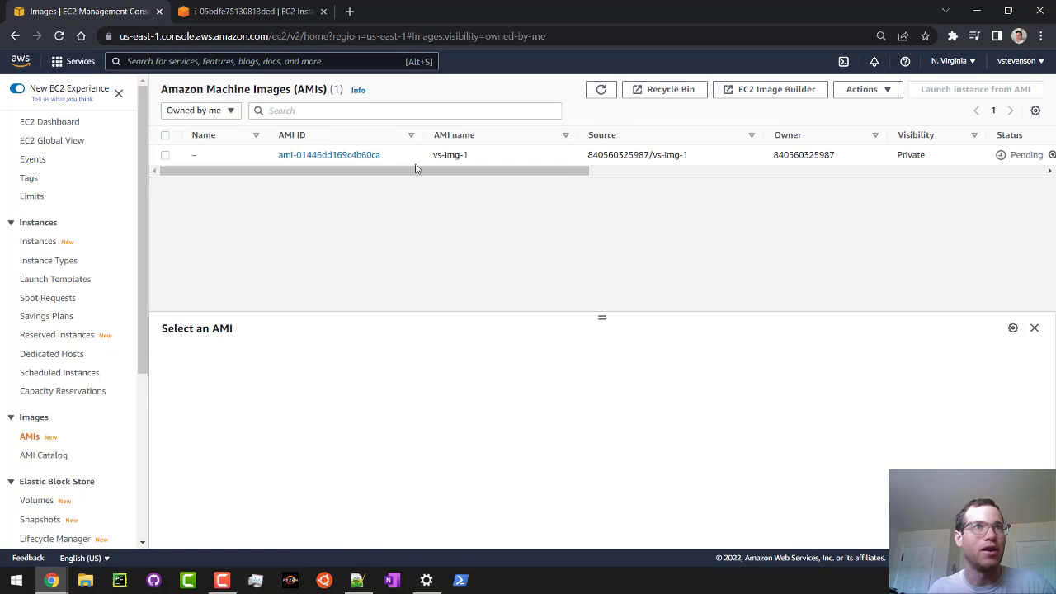
pyautogui.moveTo(475, 149)
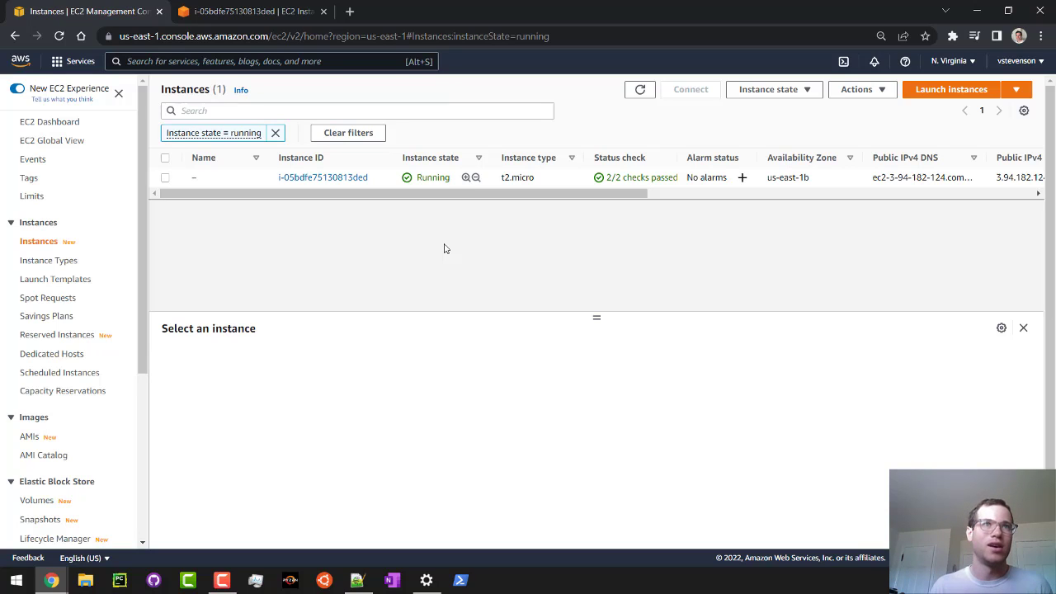
pyautogui.moveTo(79, 429)
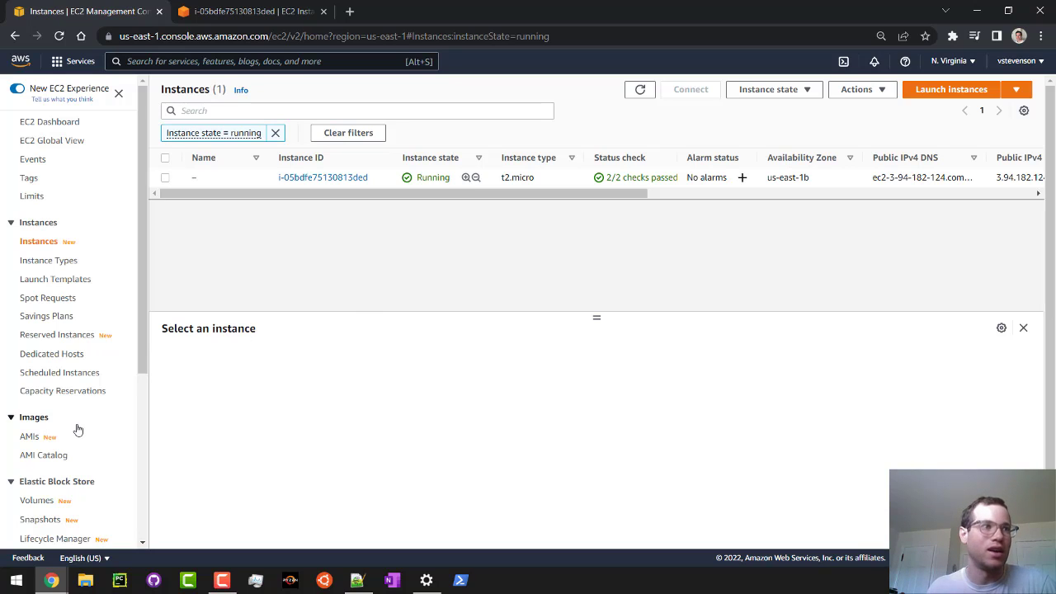
pyautogui.click(30, 436)
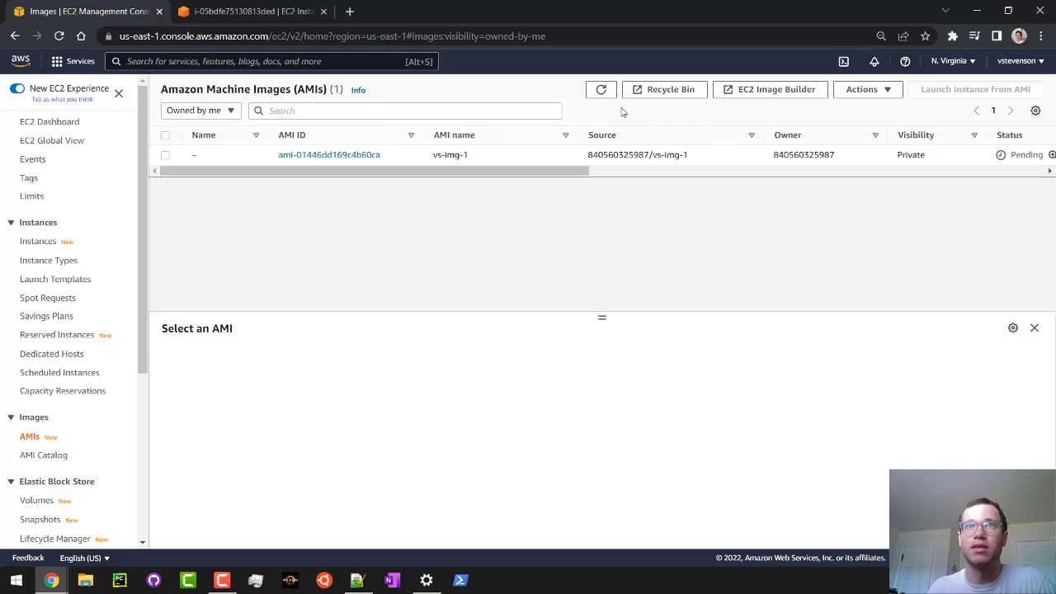
pyautogui.moveTo(627, 294)
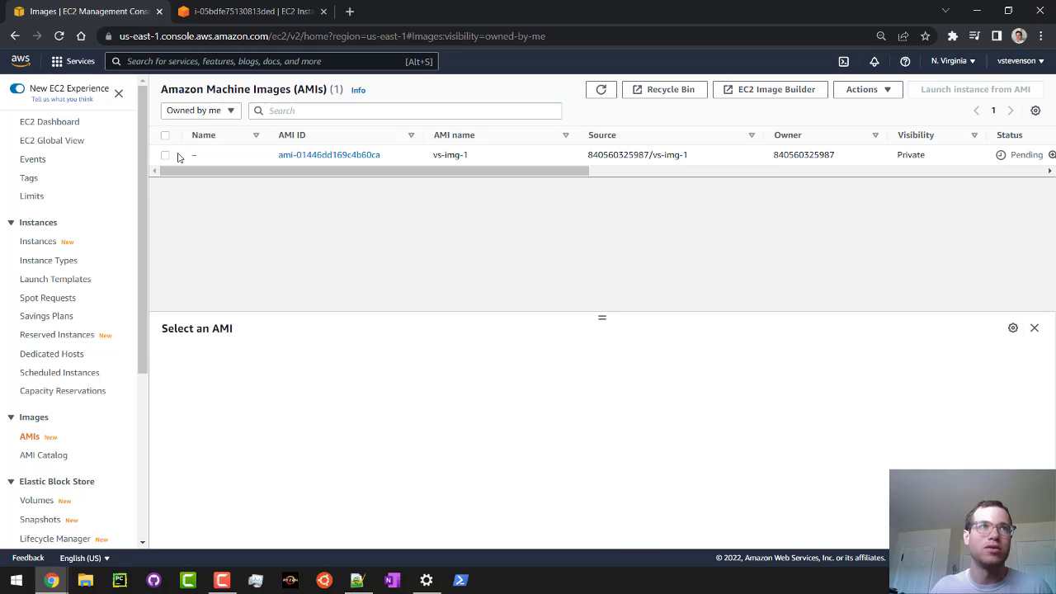
# Step: Select the vs-img-1 AMI once available and launch a new instance from it
pyautogui.click(165, 155)
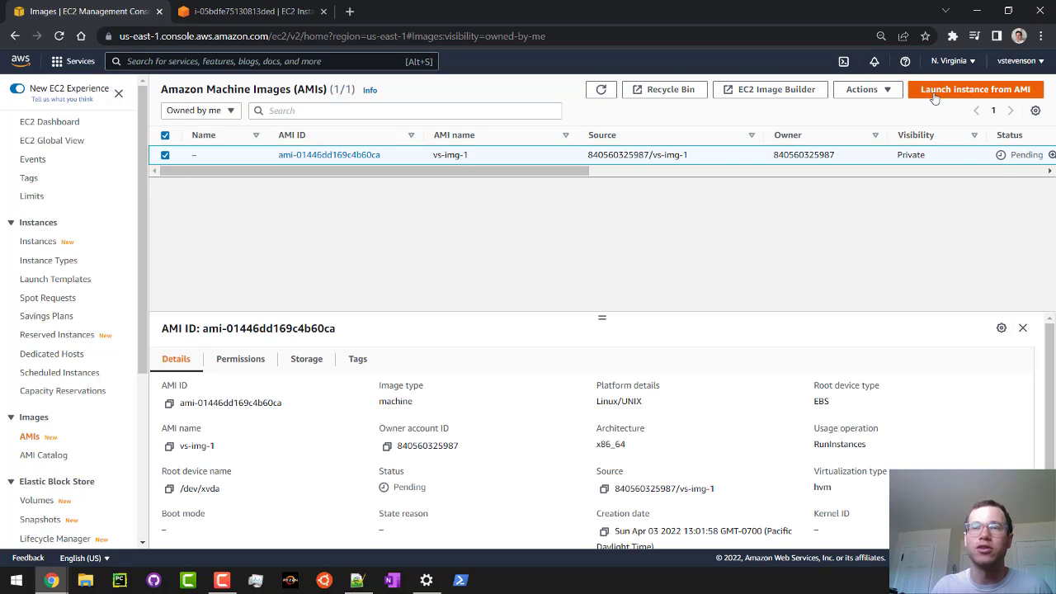
pyautogui.moveTo(904, 201)
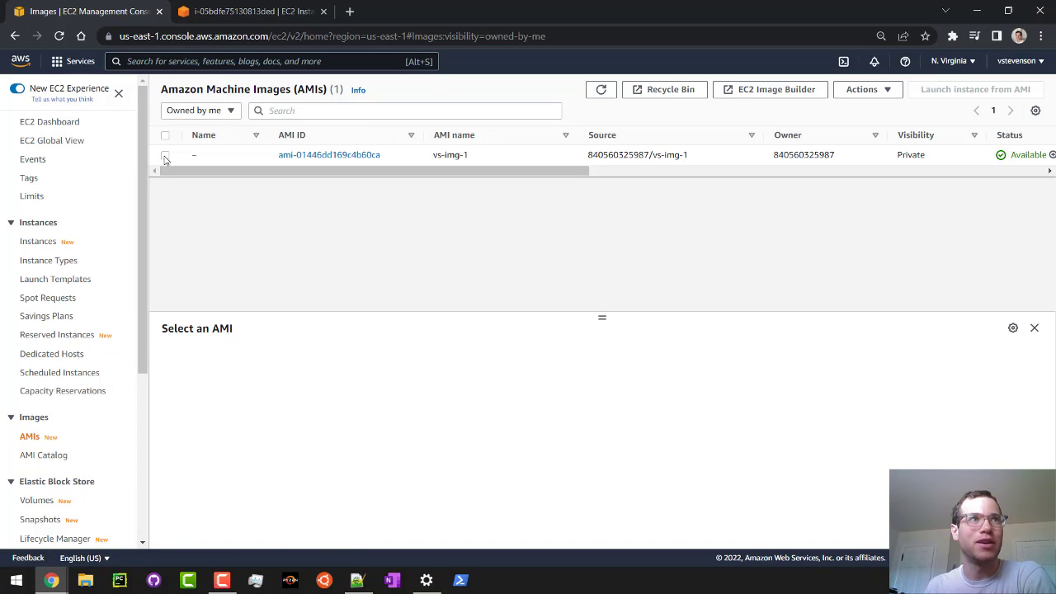
pyautogui.click(165, 155)
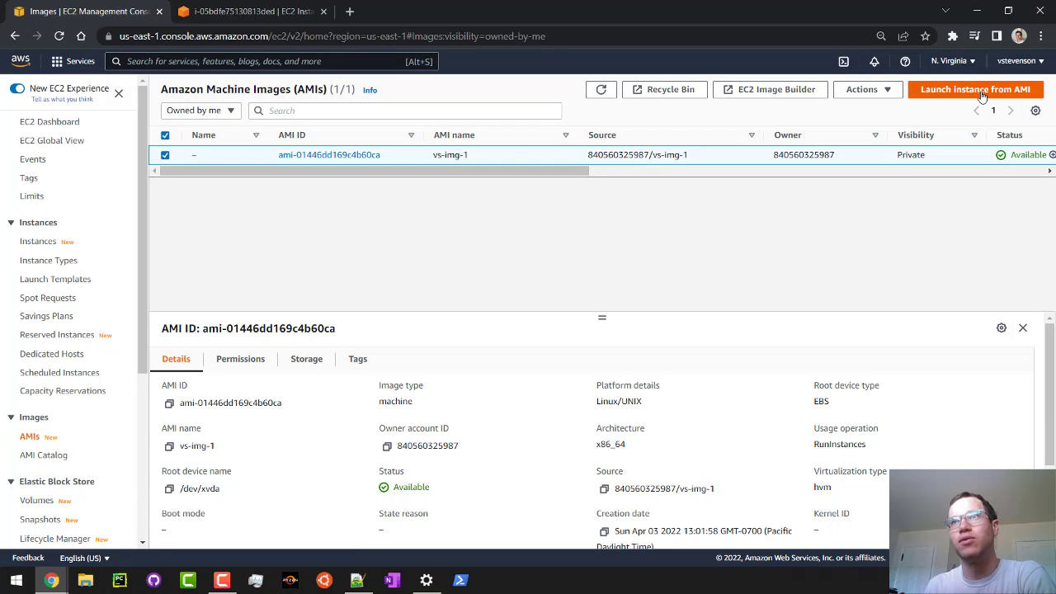
pyautogui.click(974, 89)
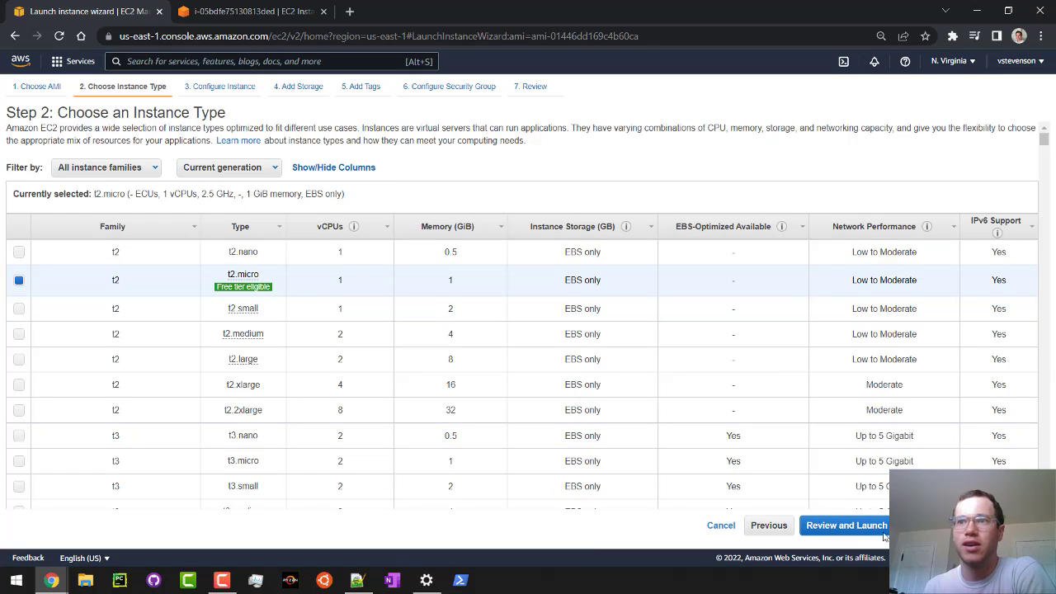
# Step: Review and launch the t2.micro instance with the existing key pair, then view it in the instances list
pyautogui.click(845, 524)
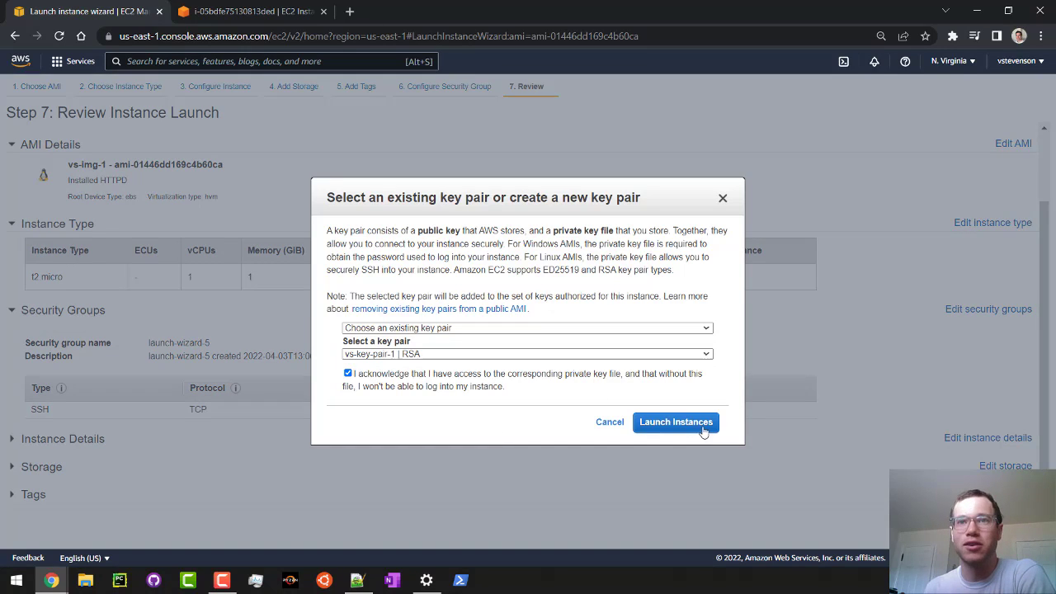
pyautogui.click(676, 423)
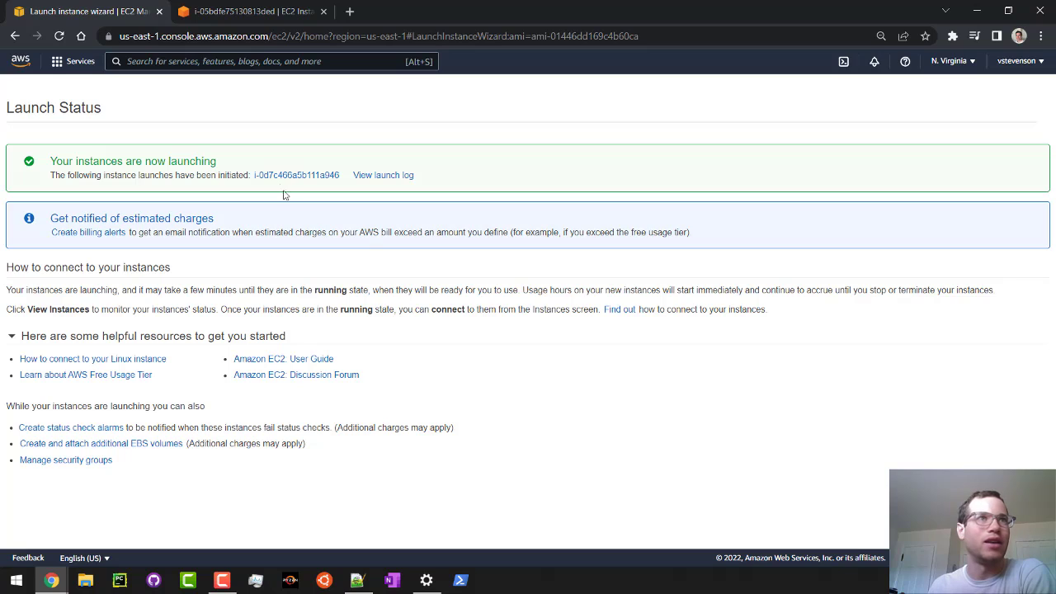
pyautogui.doubleClick(315, 174)
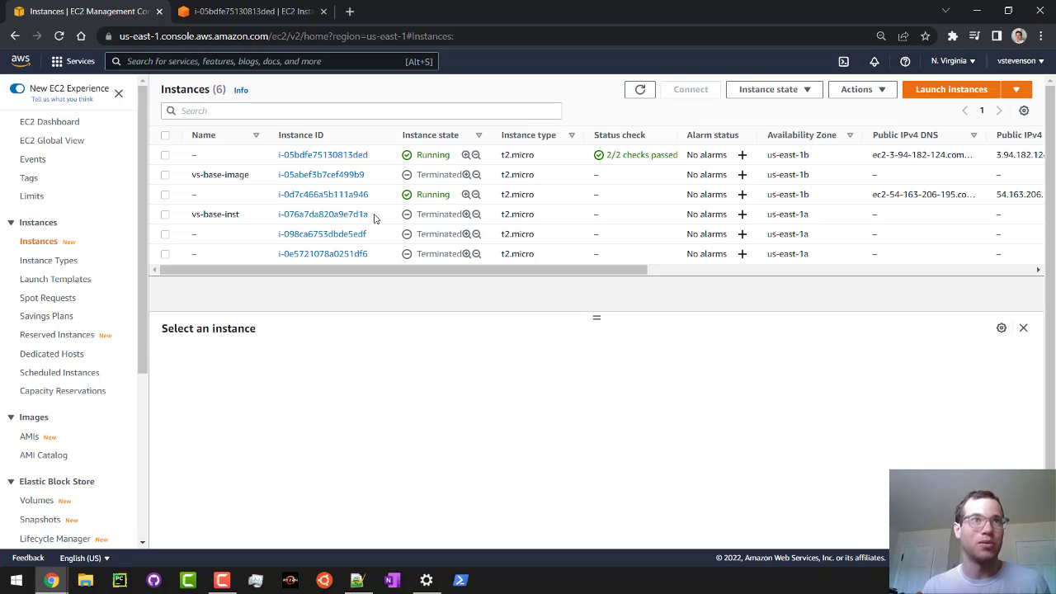
pyautogui.moveTo(597, 180)
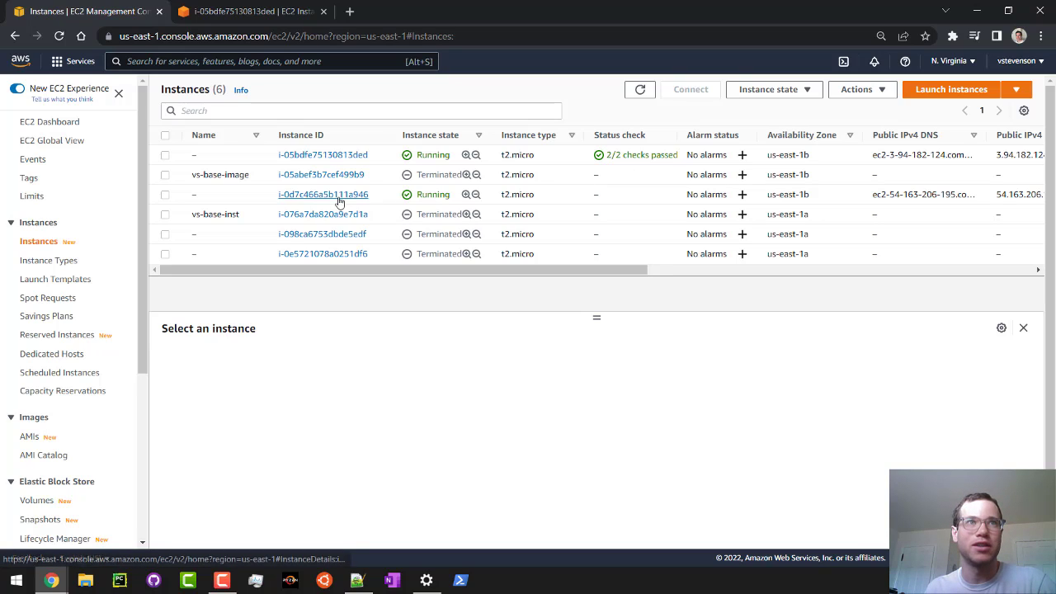
# Step: Open the new instance i-0d7c466a5b111a946 and try Connect while it is still pending
pyautogui.click(323, 195)
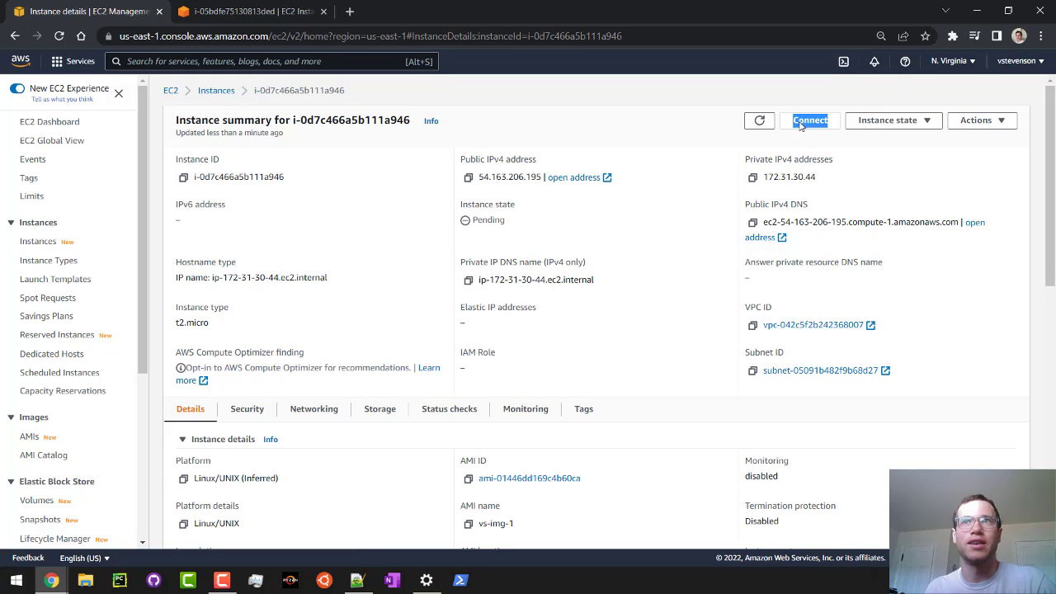
pyautogui.click(809, 120)
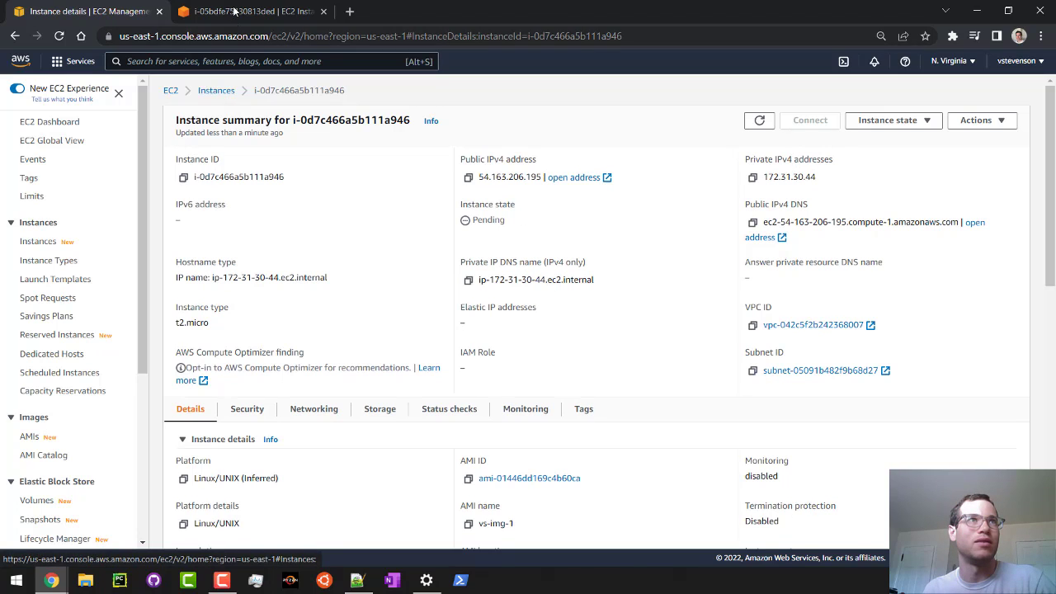
pyautogui.click(248, 10)
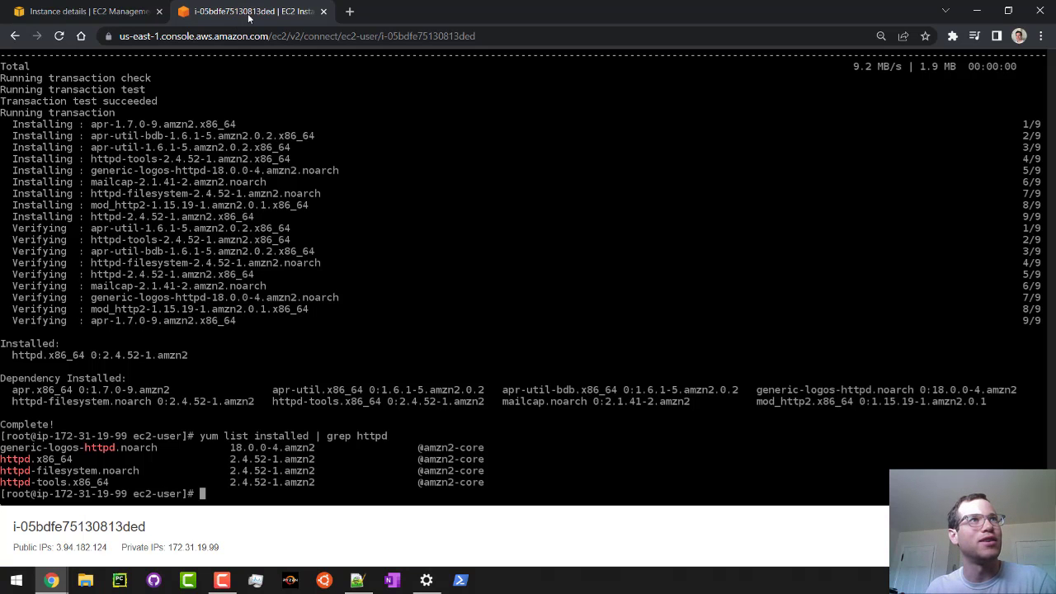
pyautogui.click(85, 9)
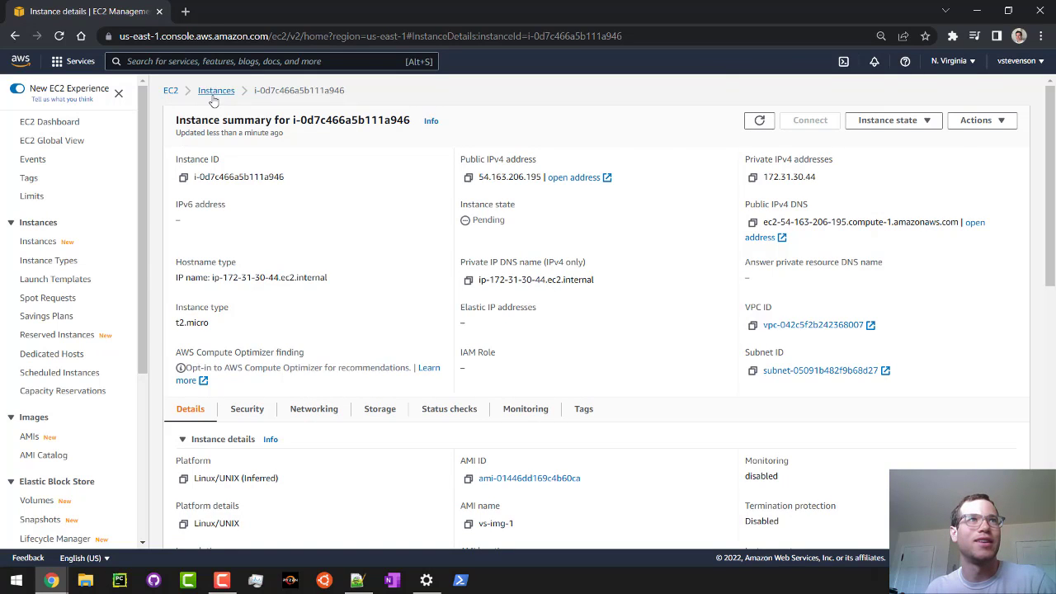
# Step: Return to Instances, reopen the now-running instance and show its Connect page
pyautogui.click(216, 89)
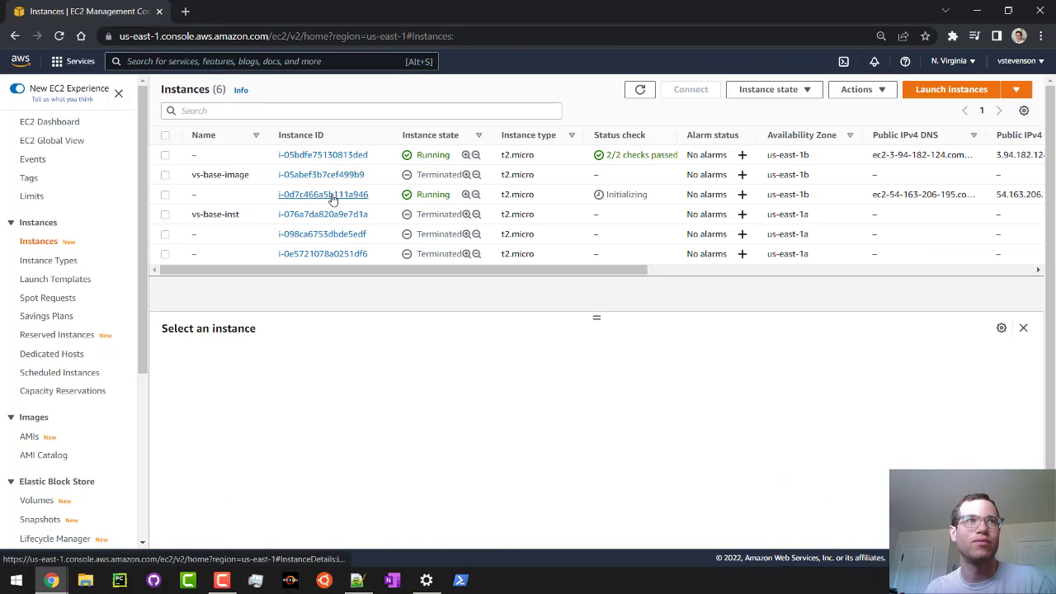
pyautogui.click(324, 194)
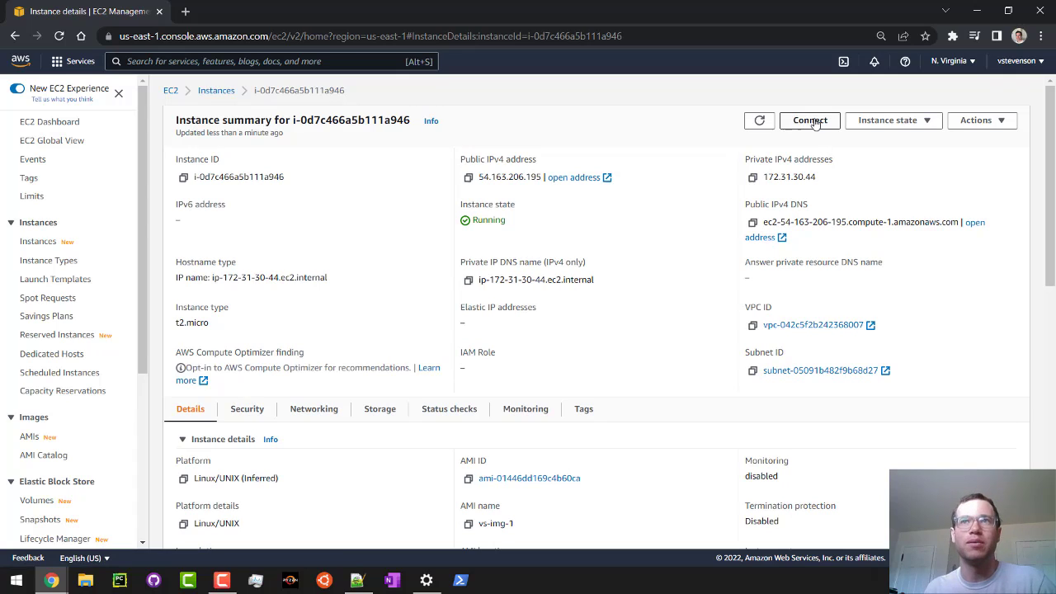
pyautogui.click(808, 121)
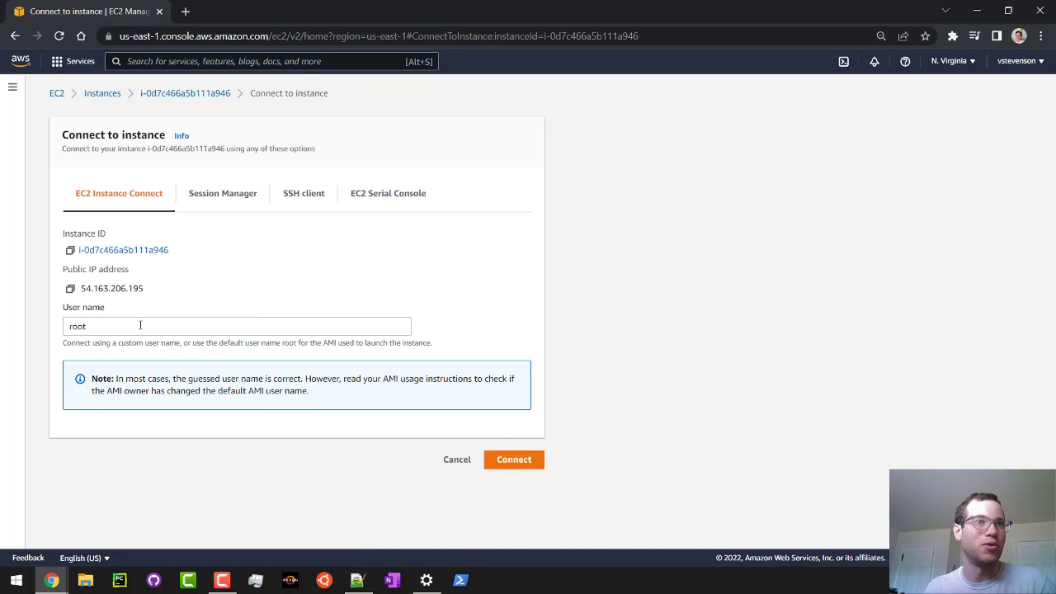
pyautogui.moveTo(513, 458)
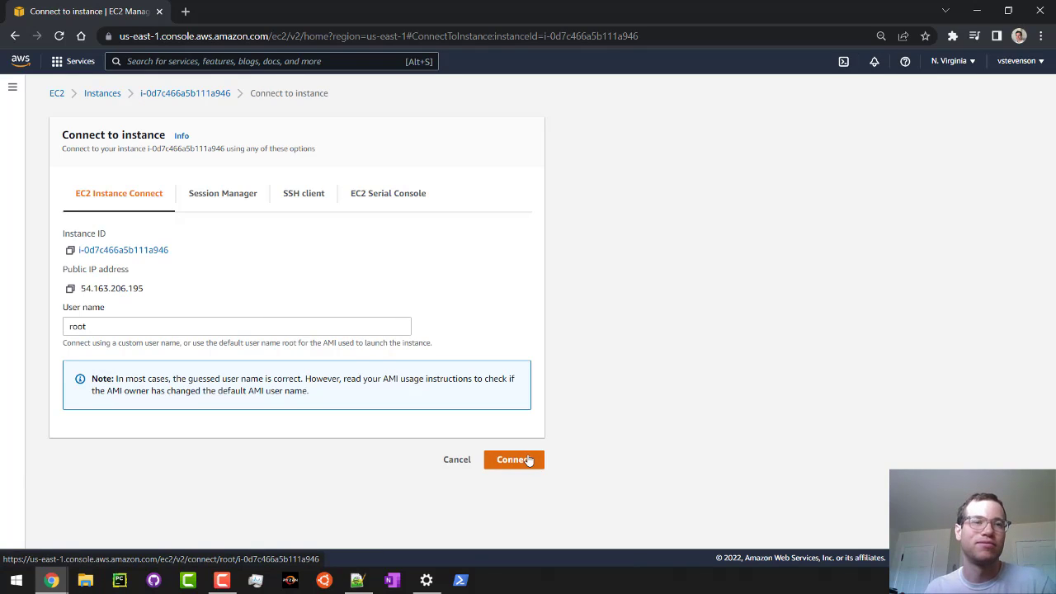
# Step: Start an EC2 Instance Connect terminal session as root on the new instance
pyautogui.click(513, 459)
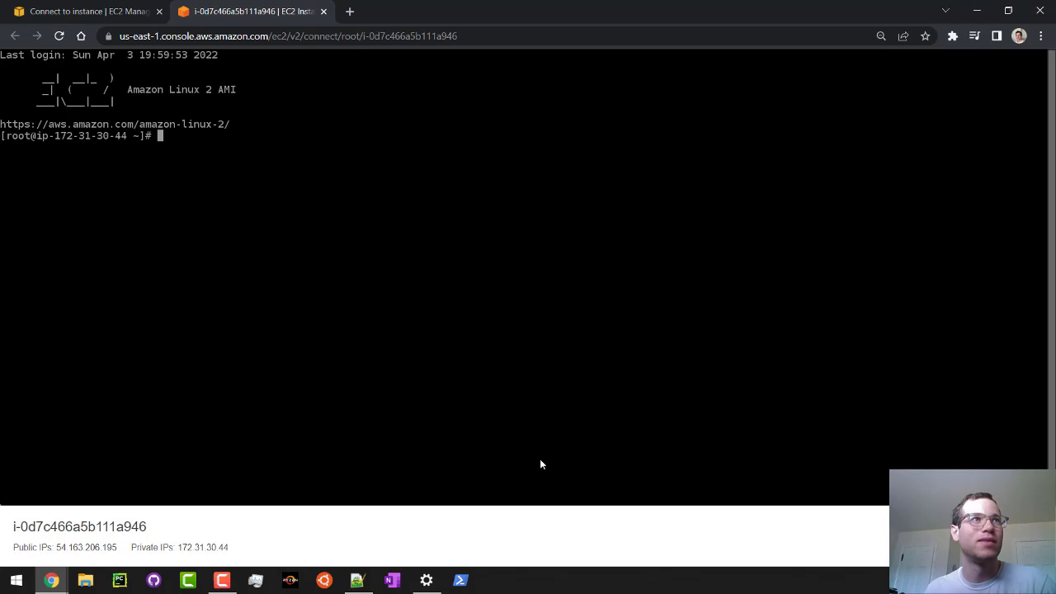
pyautogui.moveTo(317, 188)
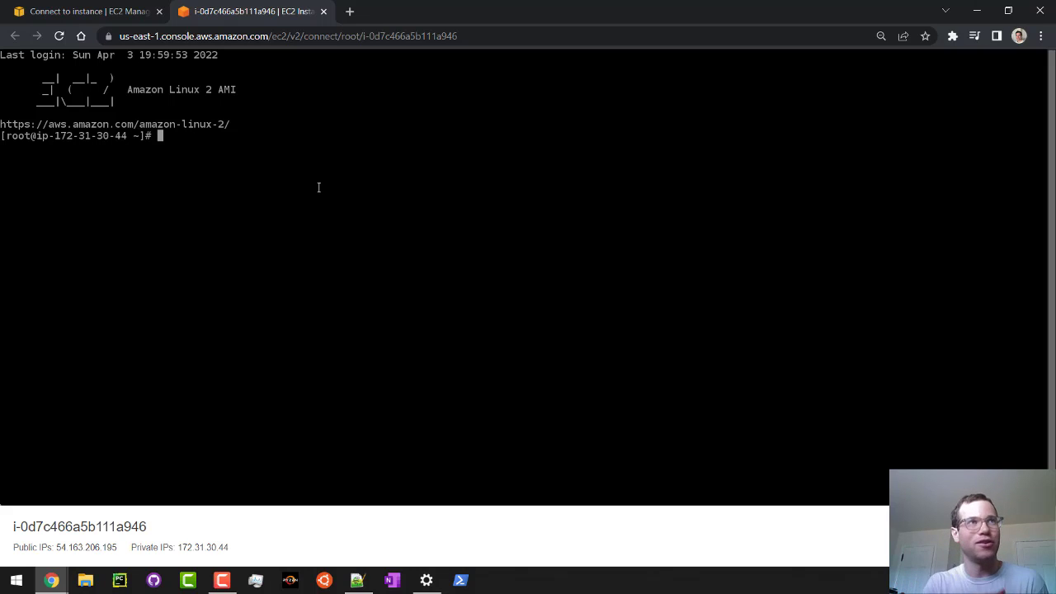
pyautogui.moveTo(365, 198)
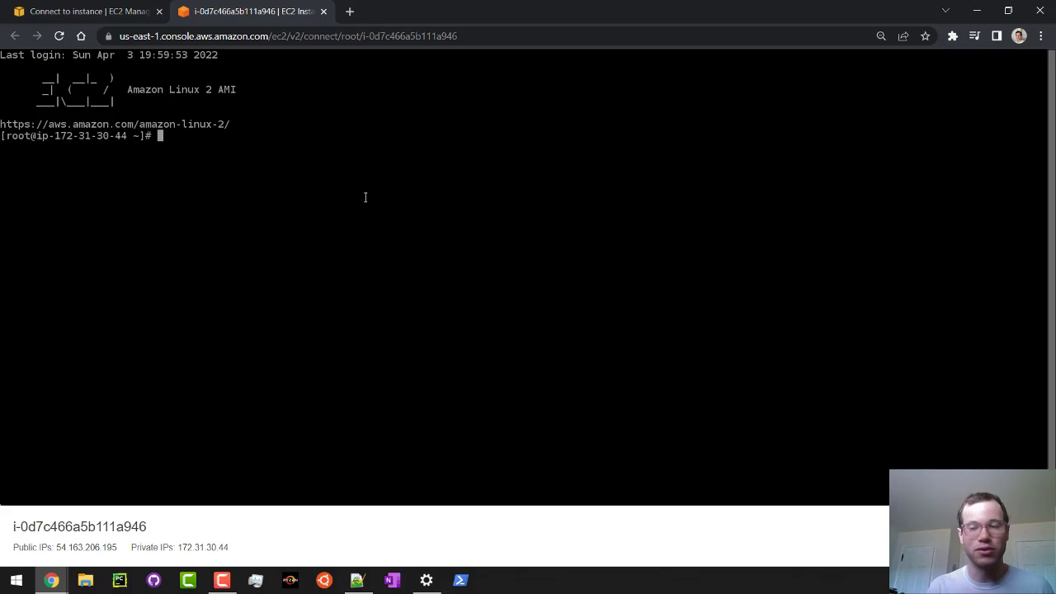
pyautogui.moveTo(404, 198)
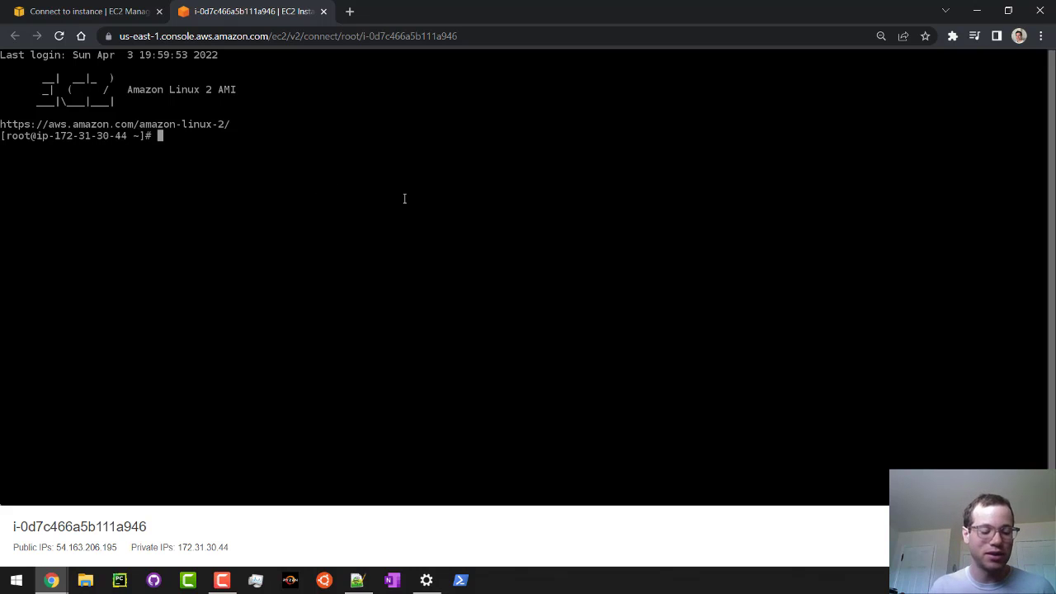
# Step: Run `yum list installed | grep httpd` in the Instance Connect terminal to check for httpd
pyautogui.write('yum list')
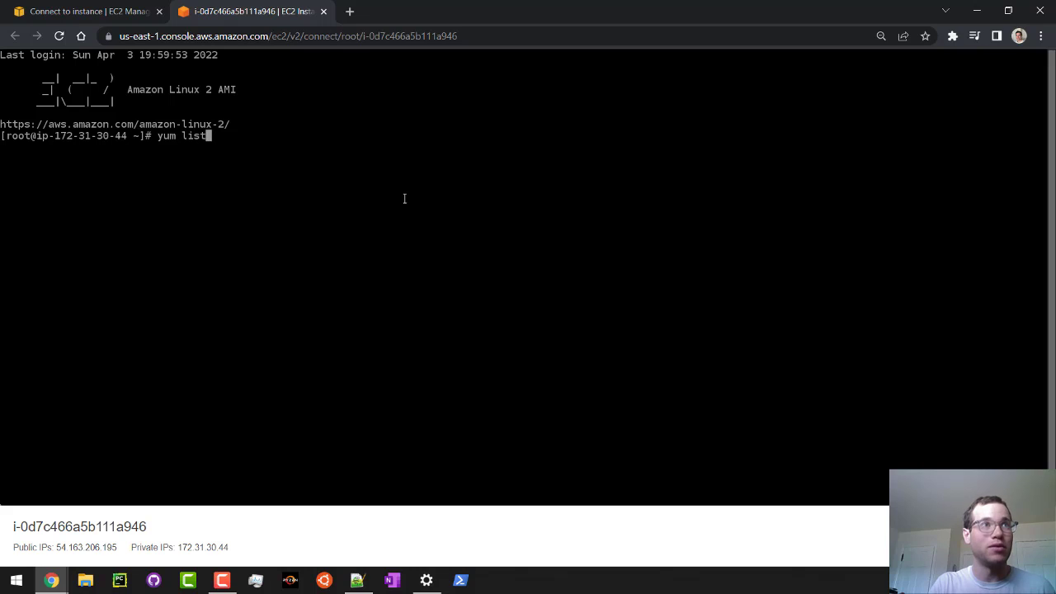
pyautogui.write('installed')
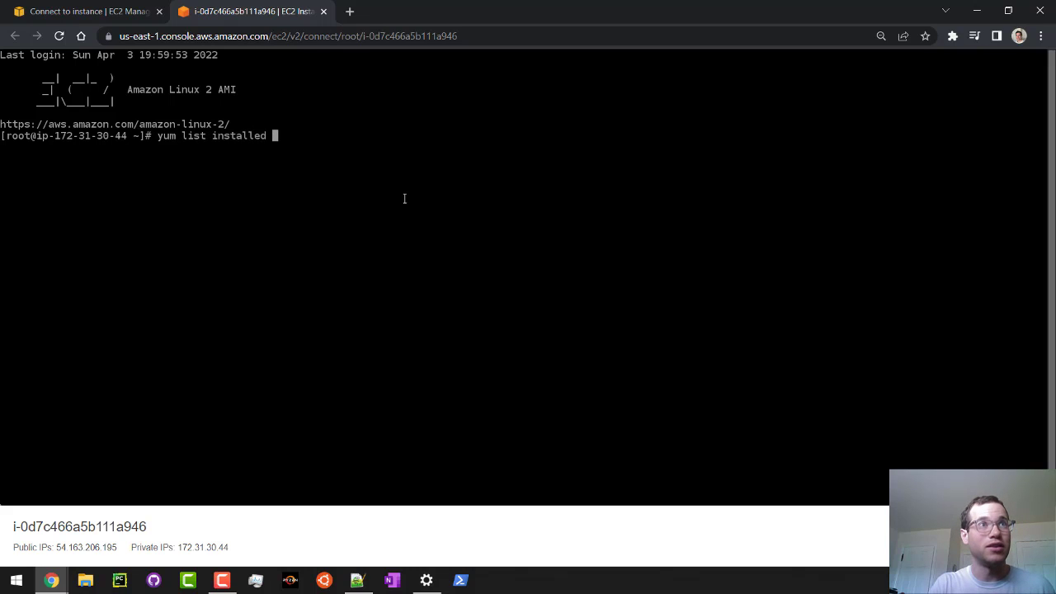
pyautogui.write('| grep')
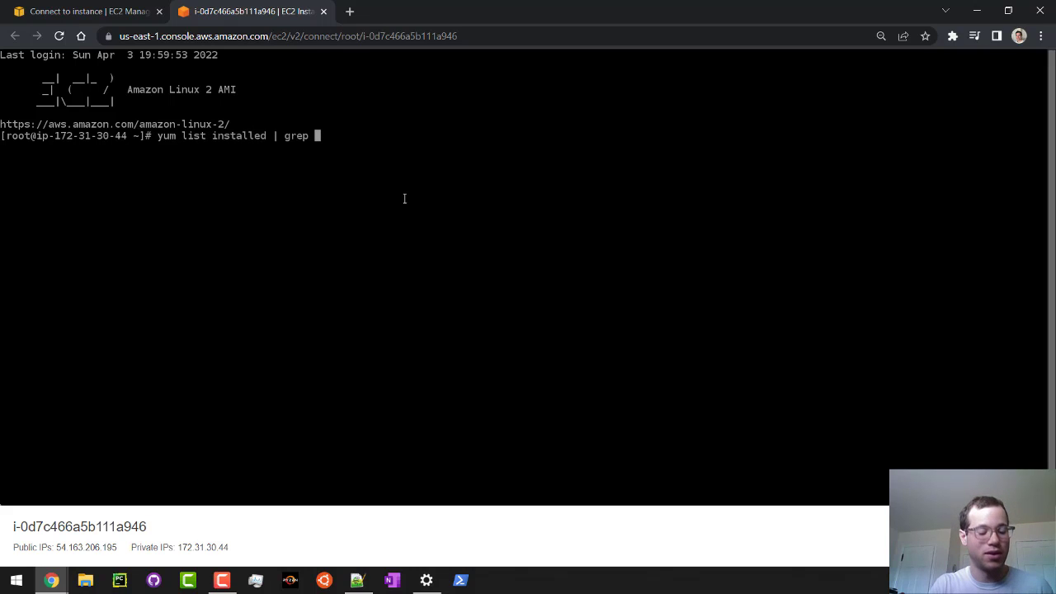
pyautogui.write('httpd')
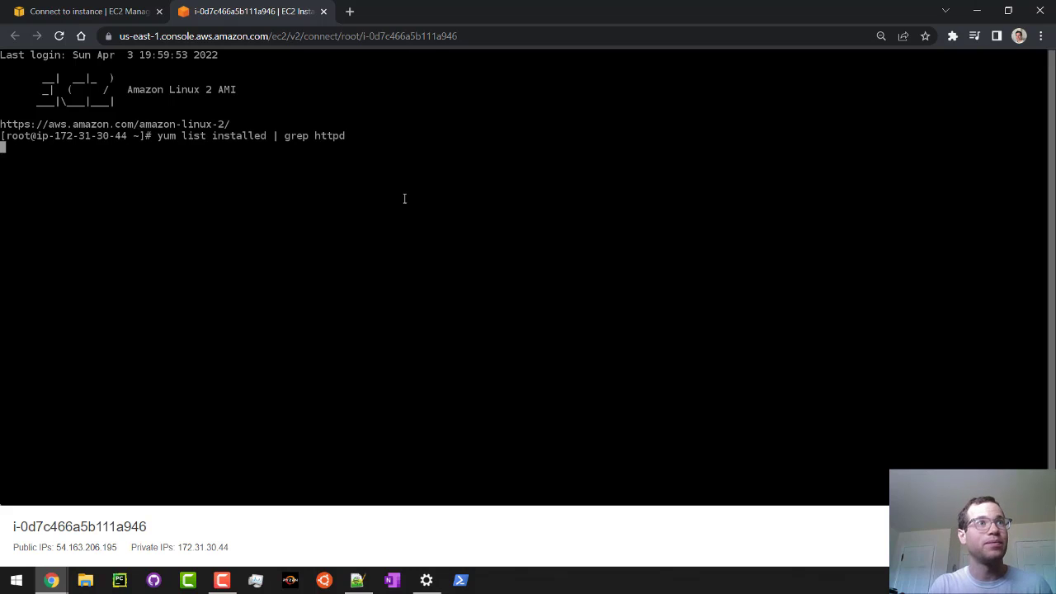